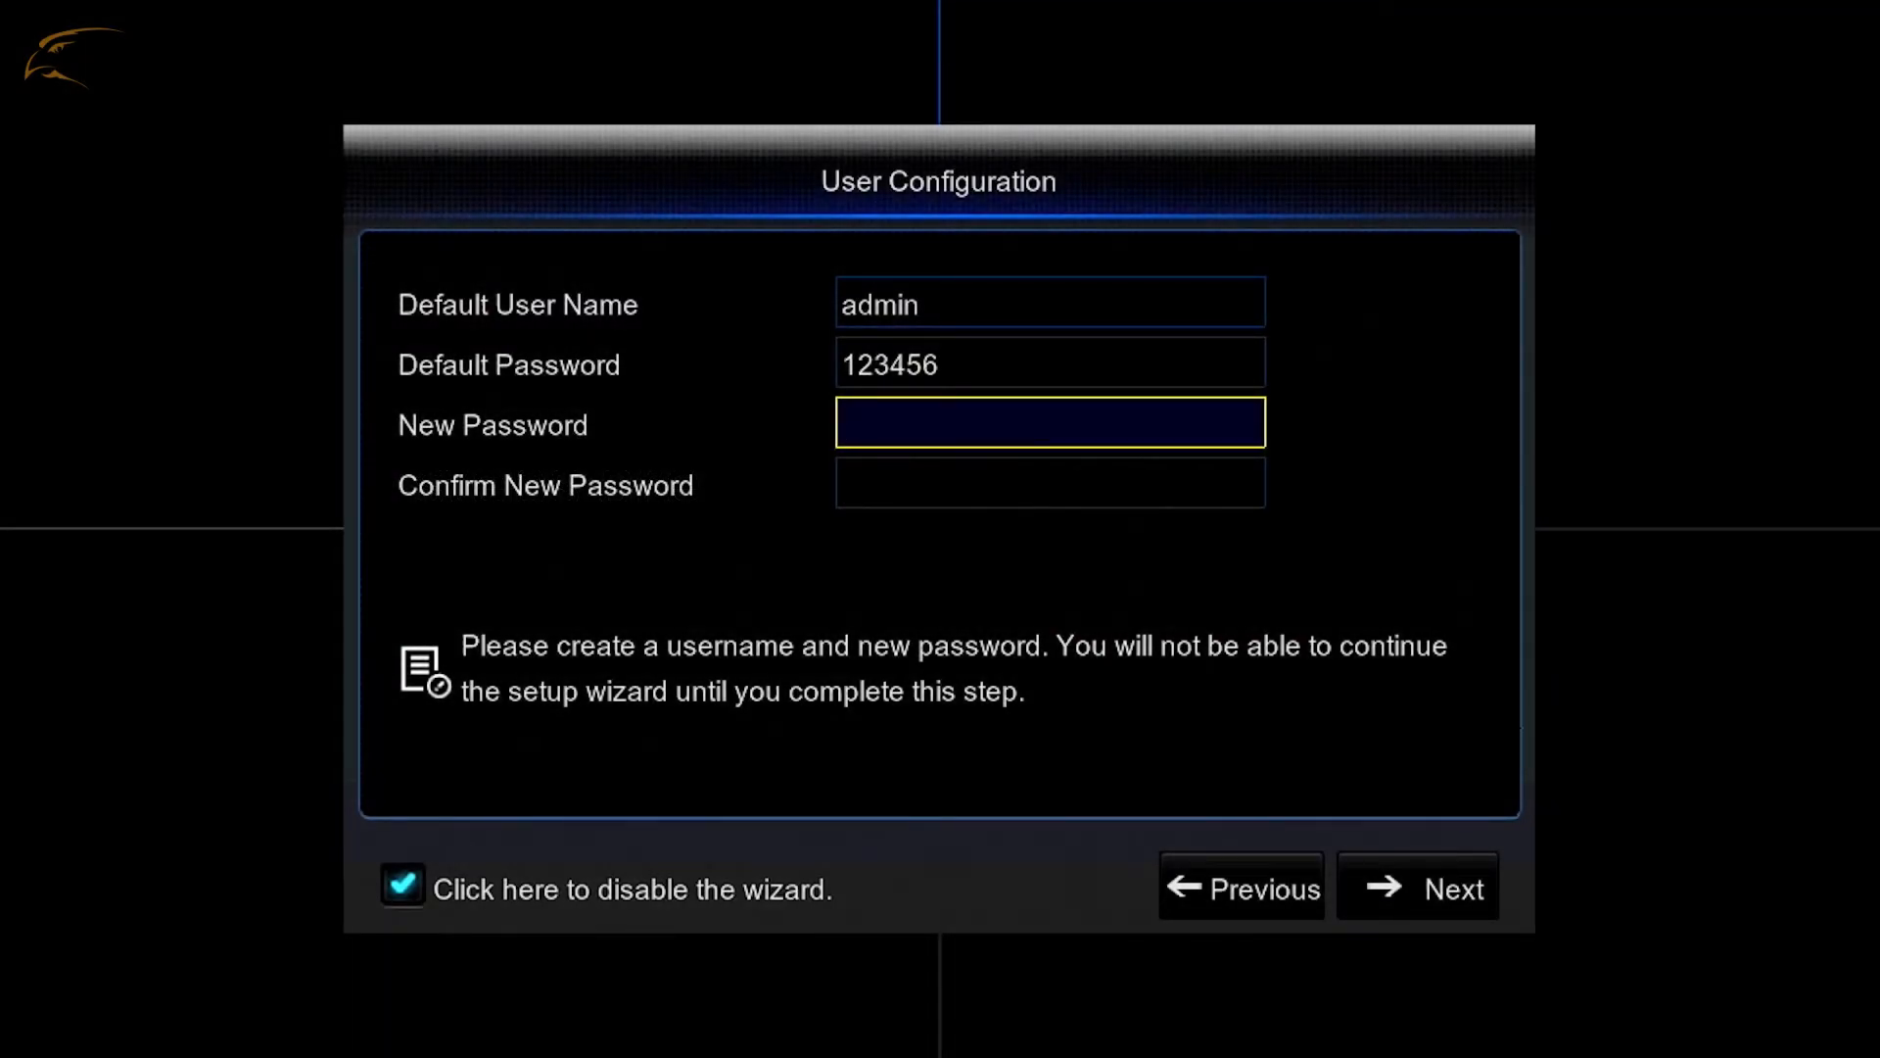
Enter a new admin password and move to the Confirm New Password field
text(***)
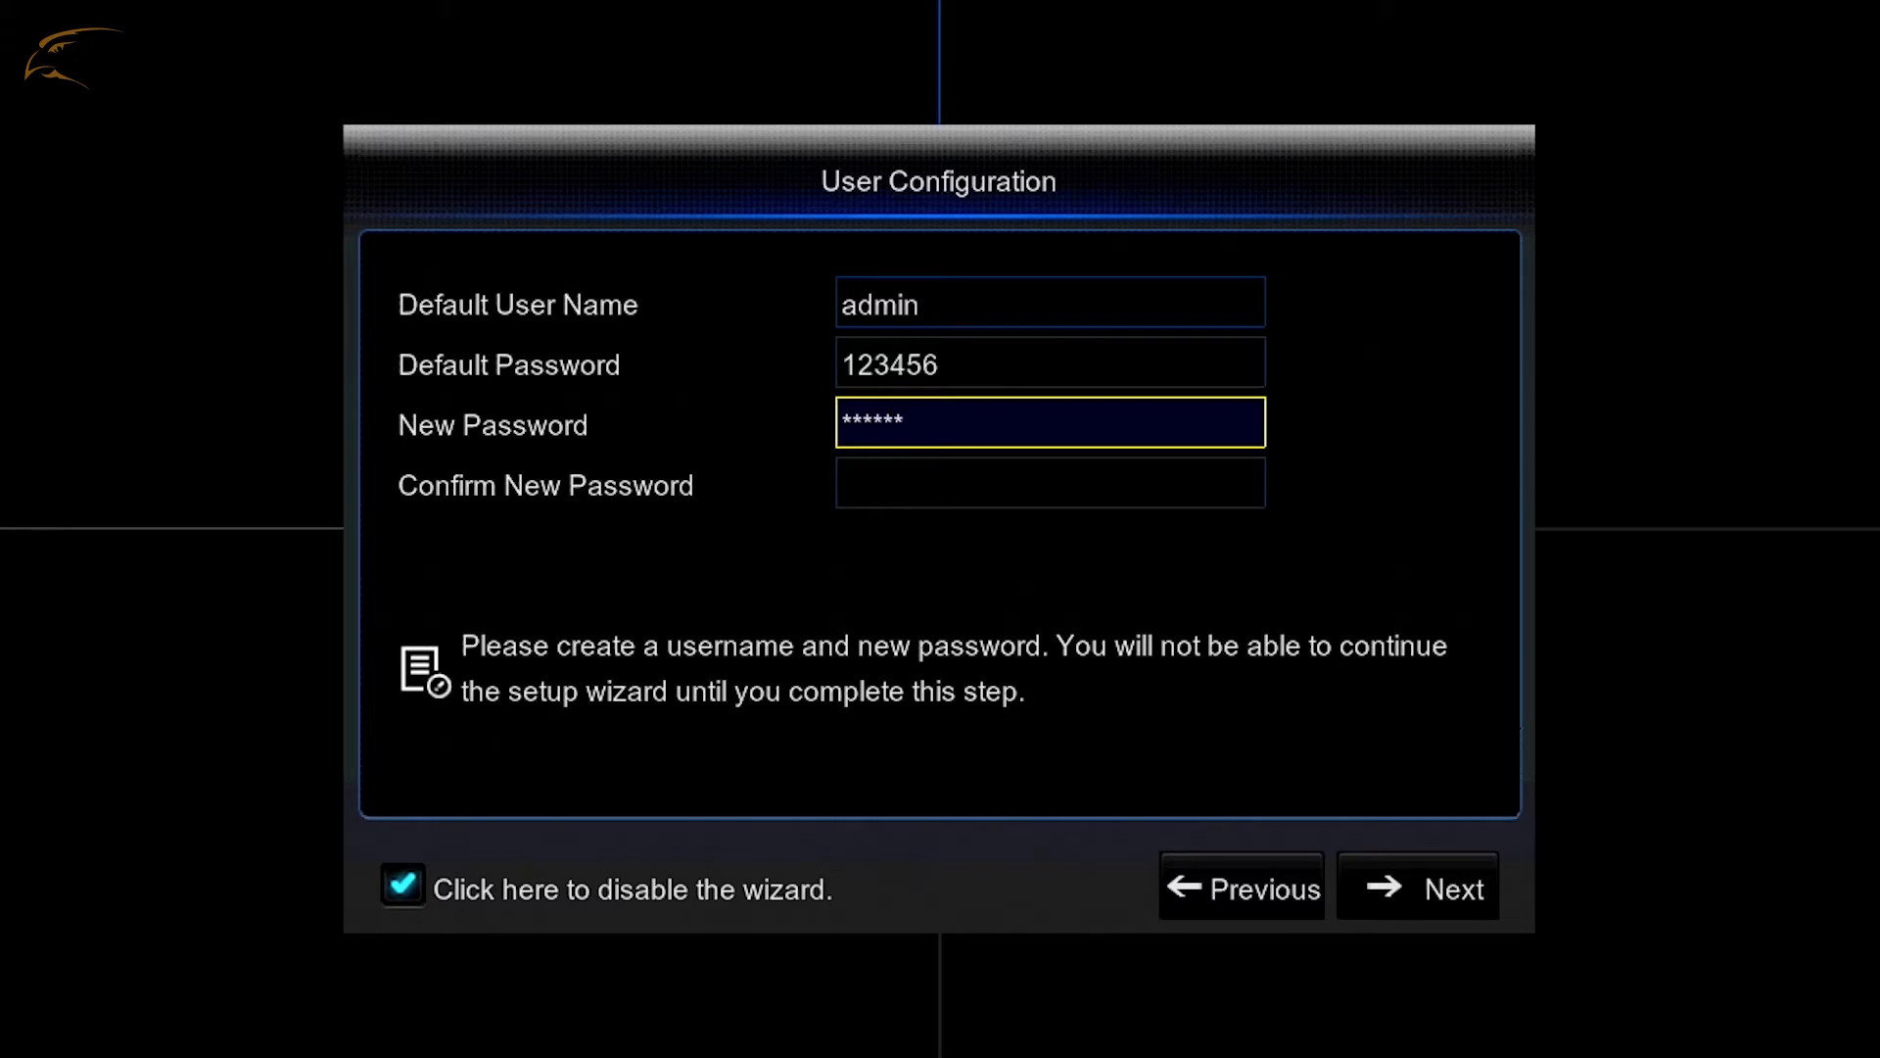
click(1050, 482)
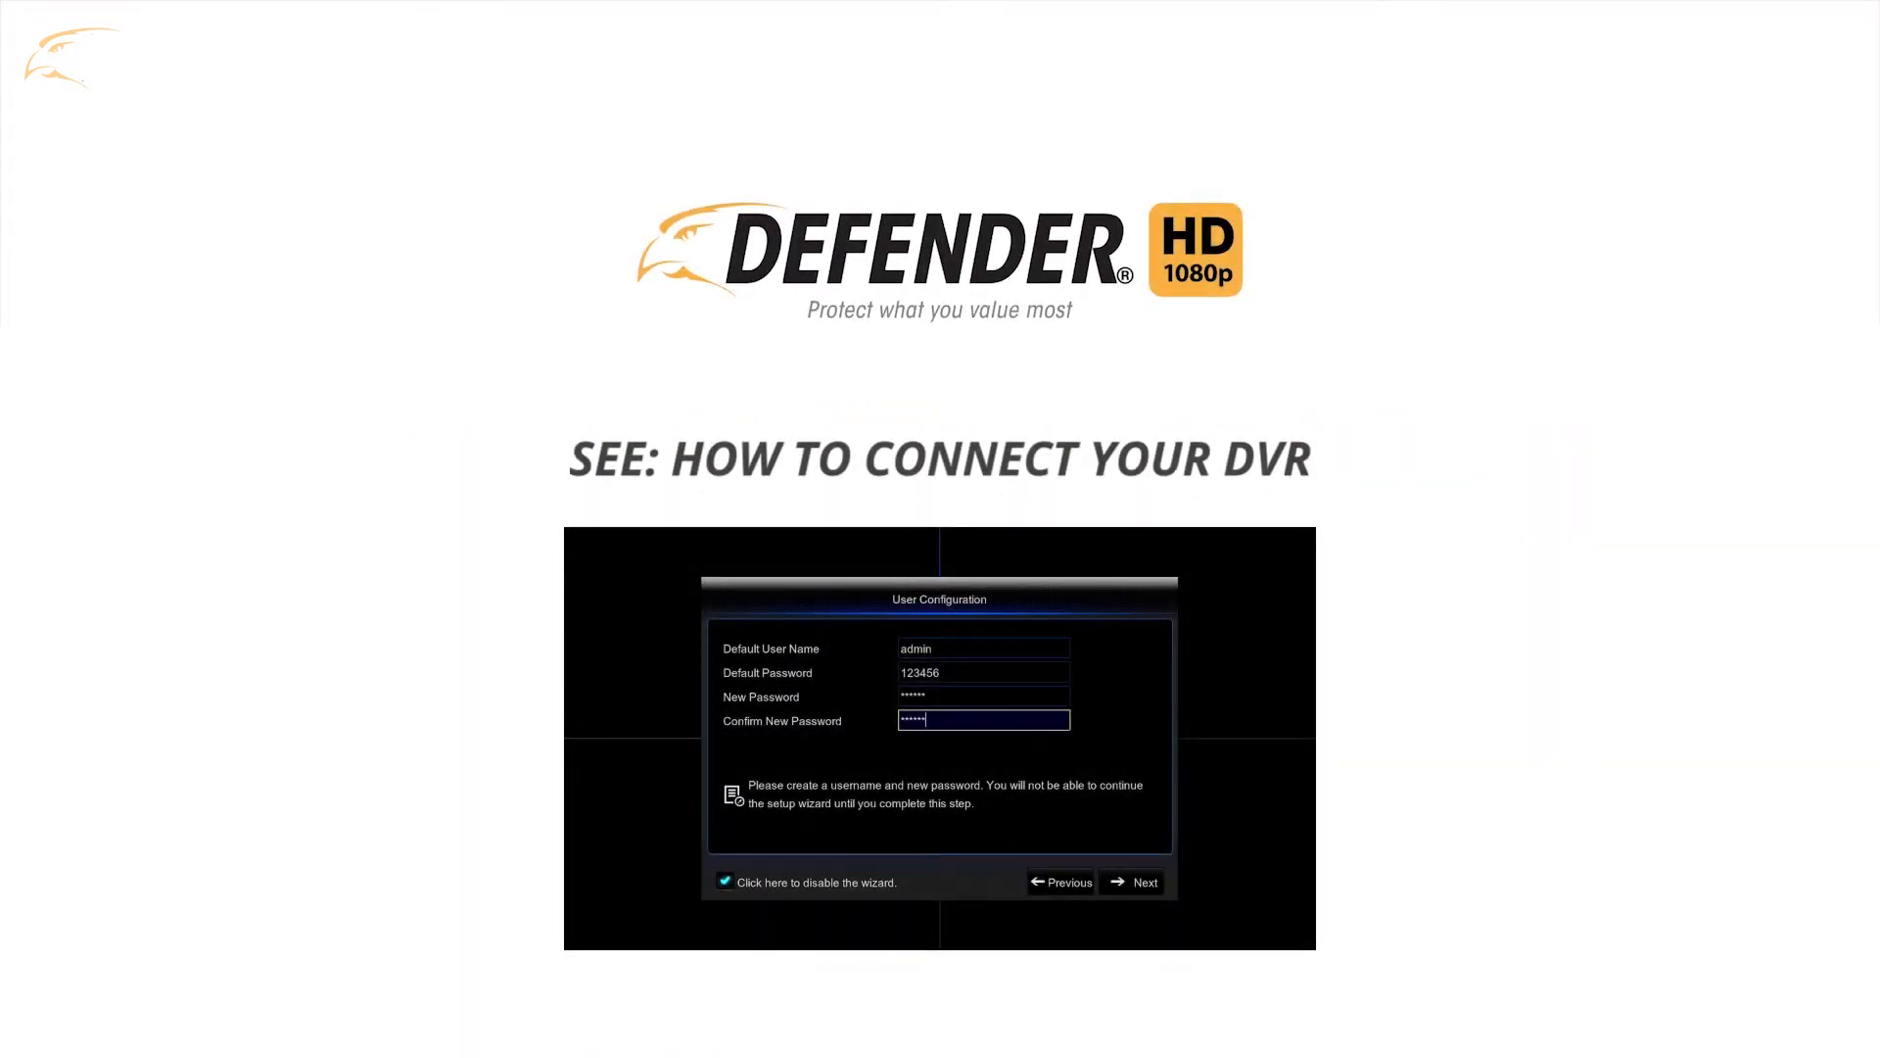
Bring up the ClearVu app page in the Play Store, already installed
click(1134, 881)
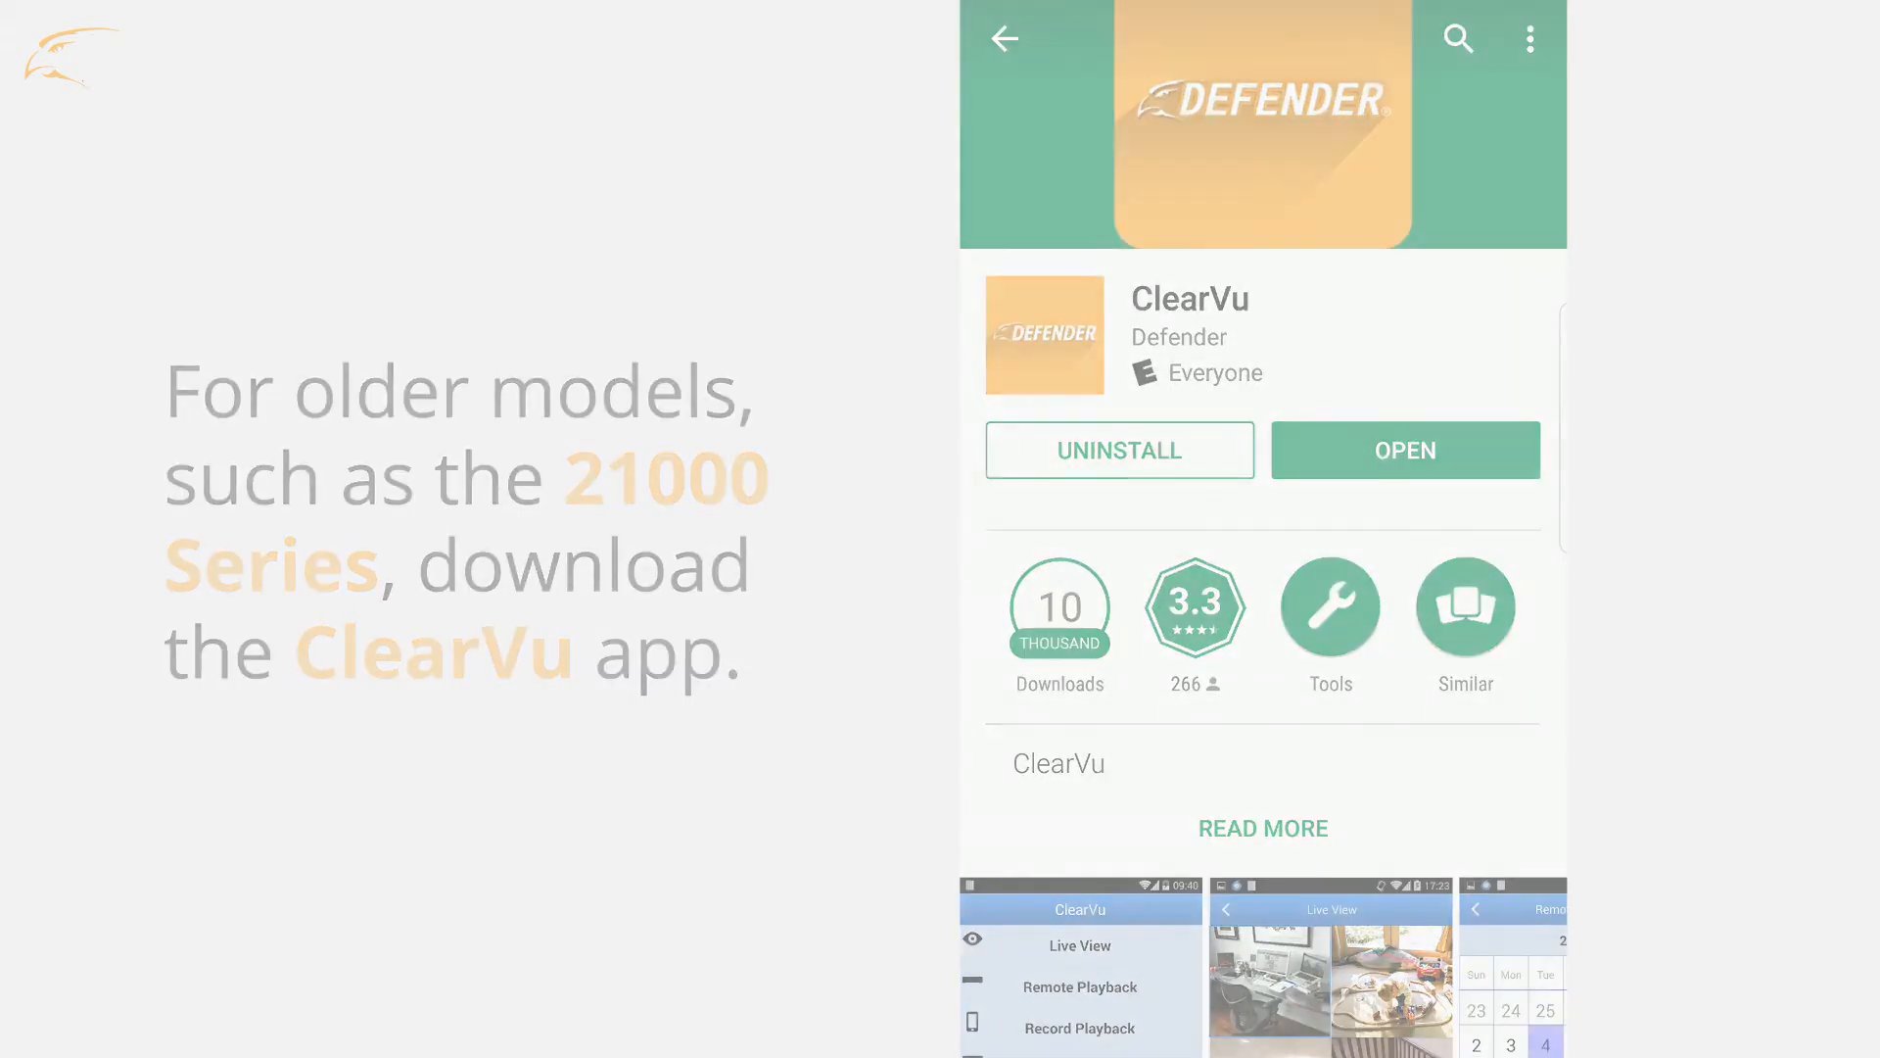
Sign in with the existing account's email and password to reach the empty Live view
click(1402, 450)
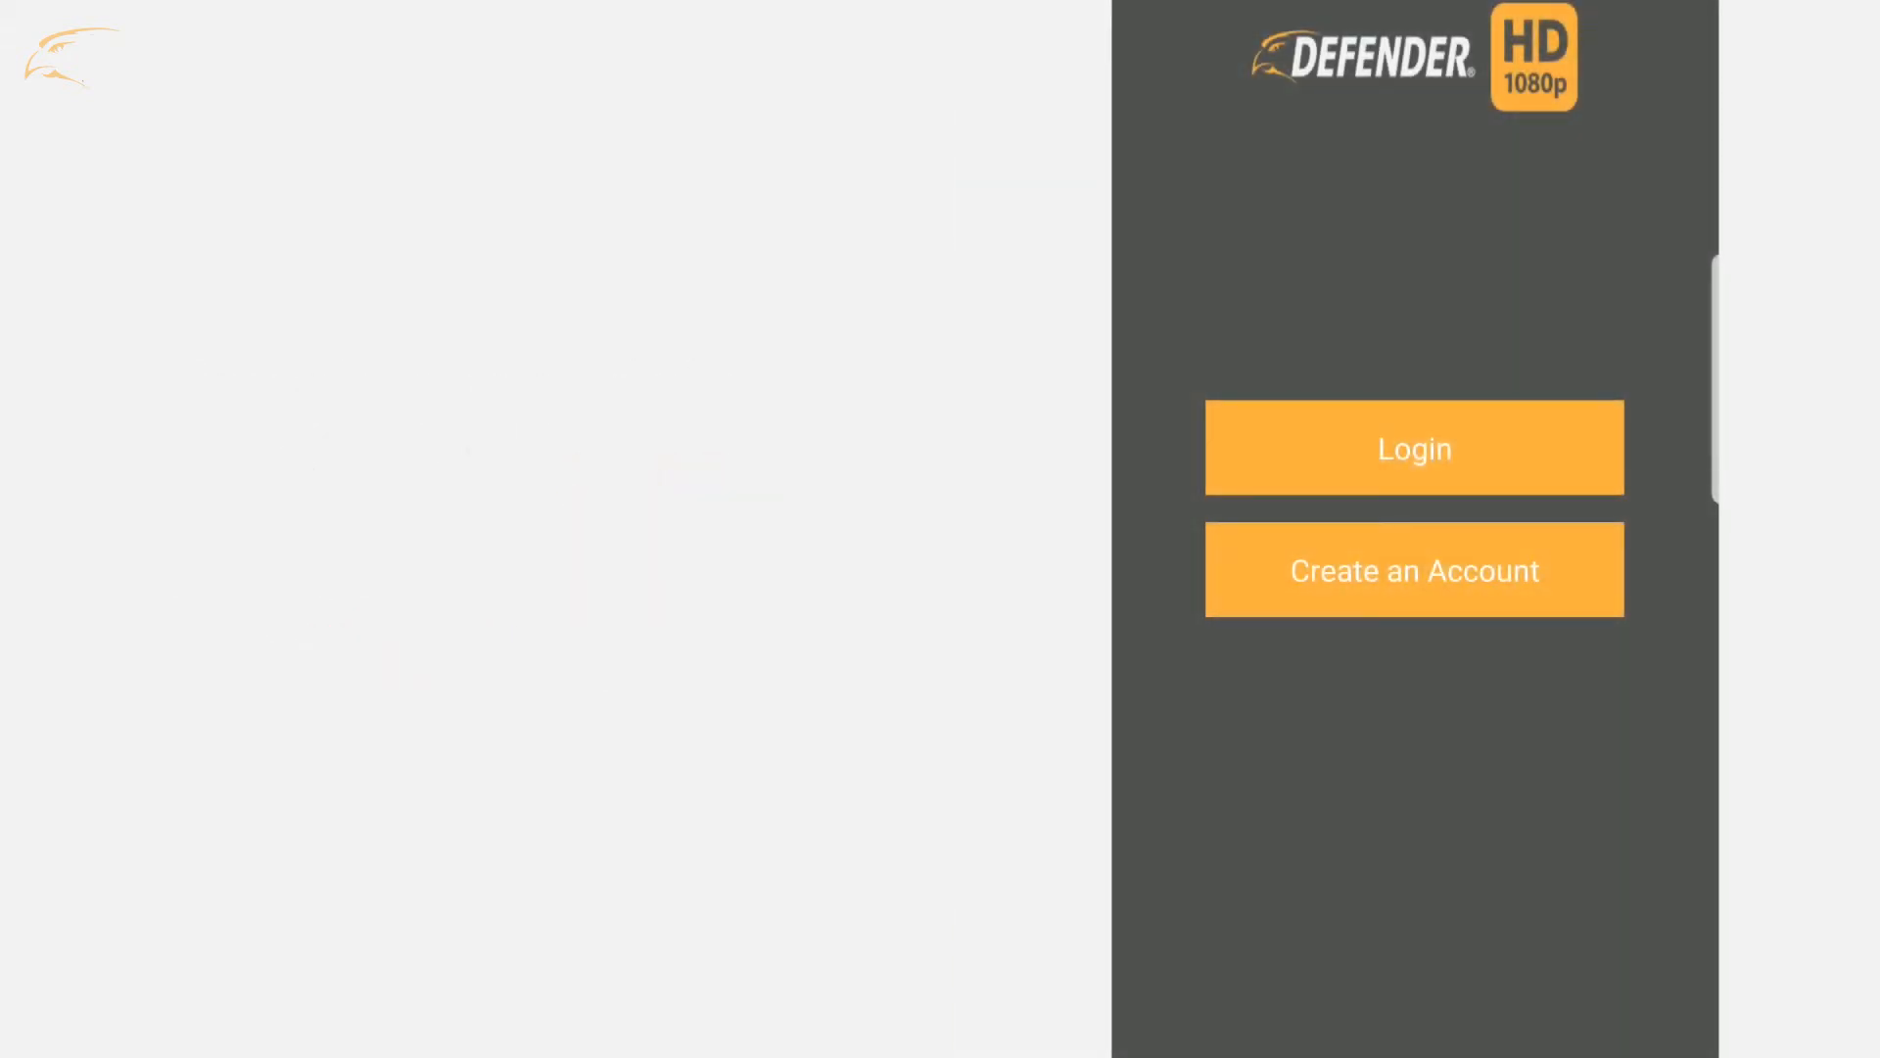
click(1412, 570)
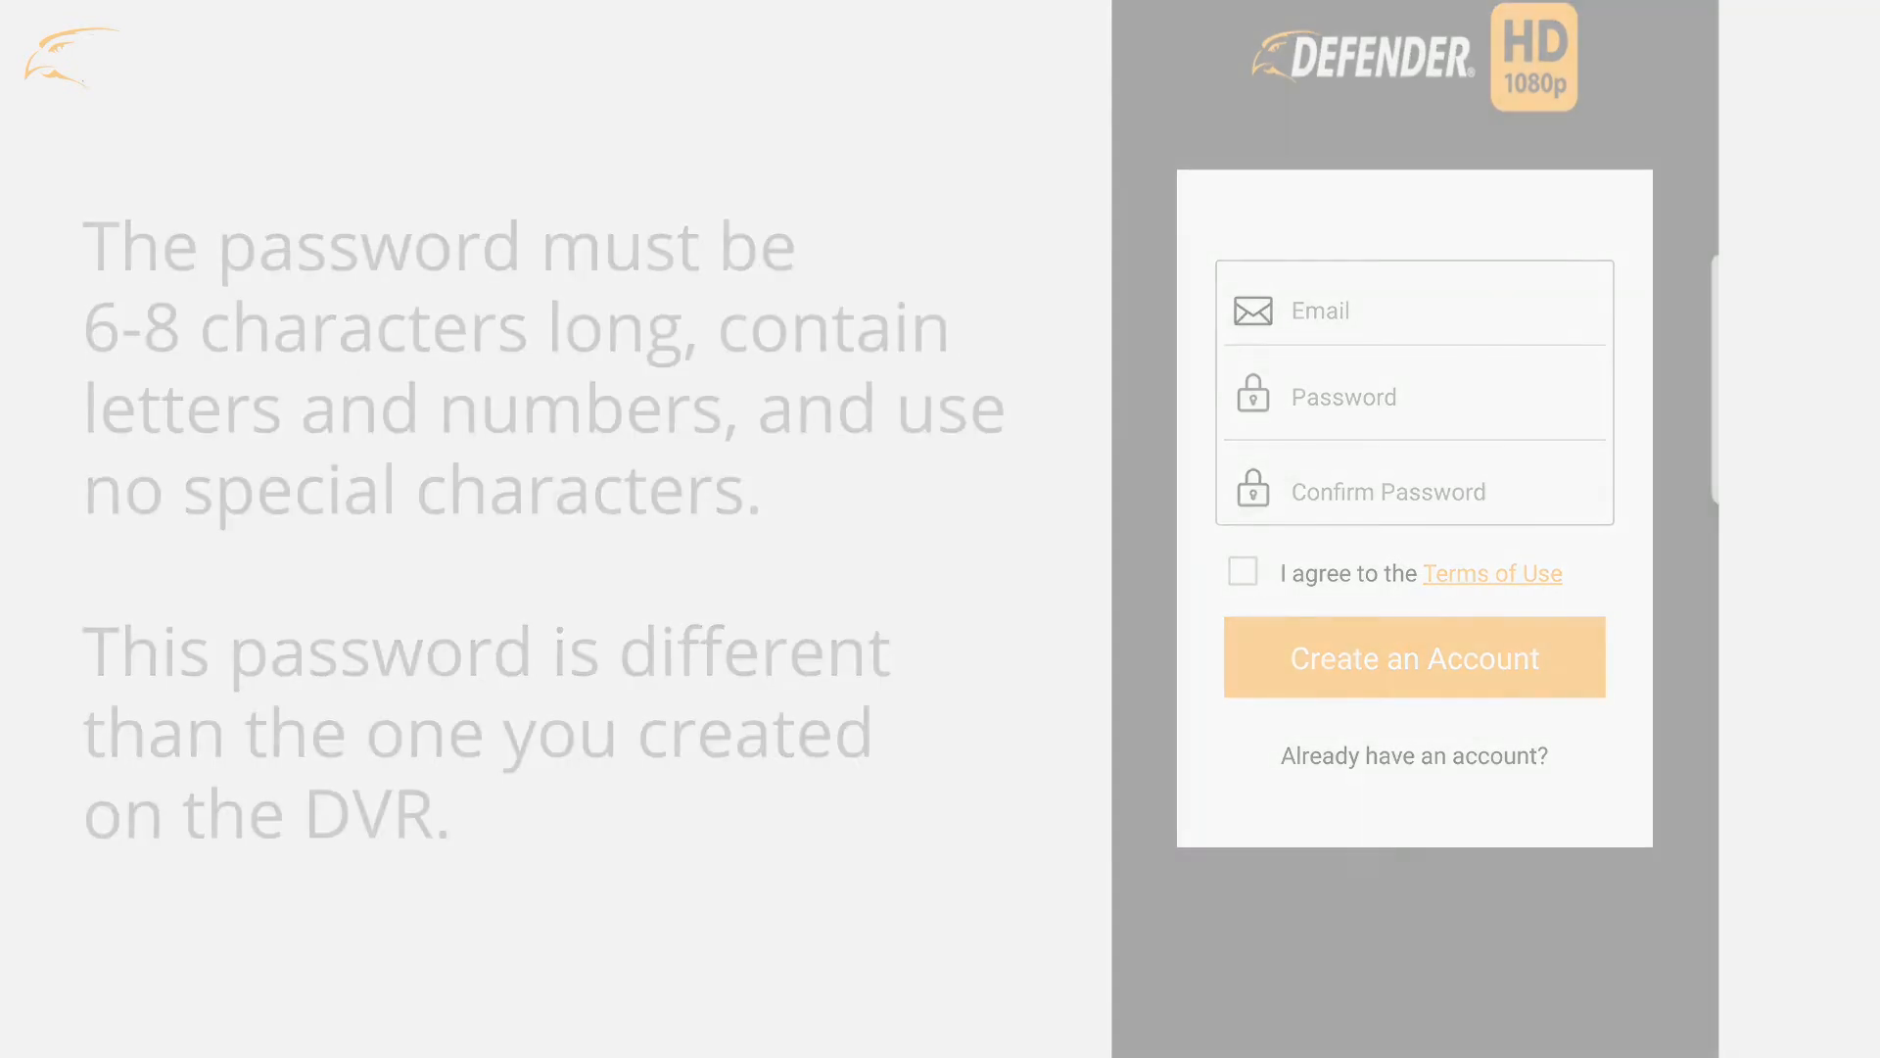
click(1414, 757)
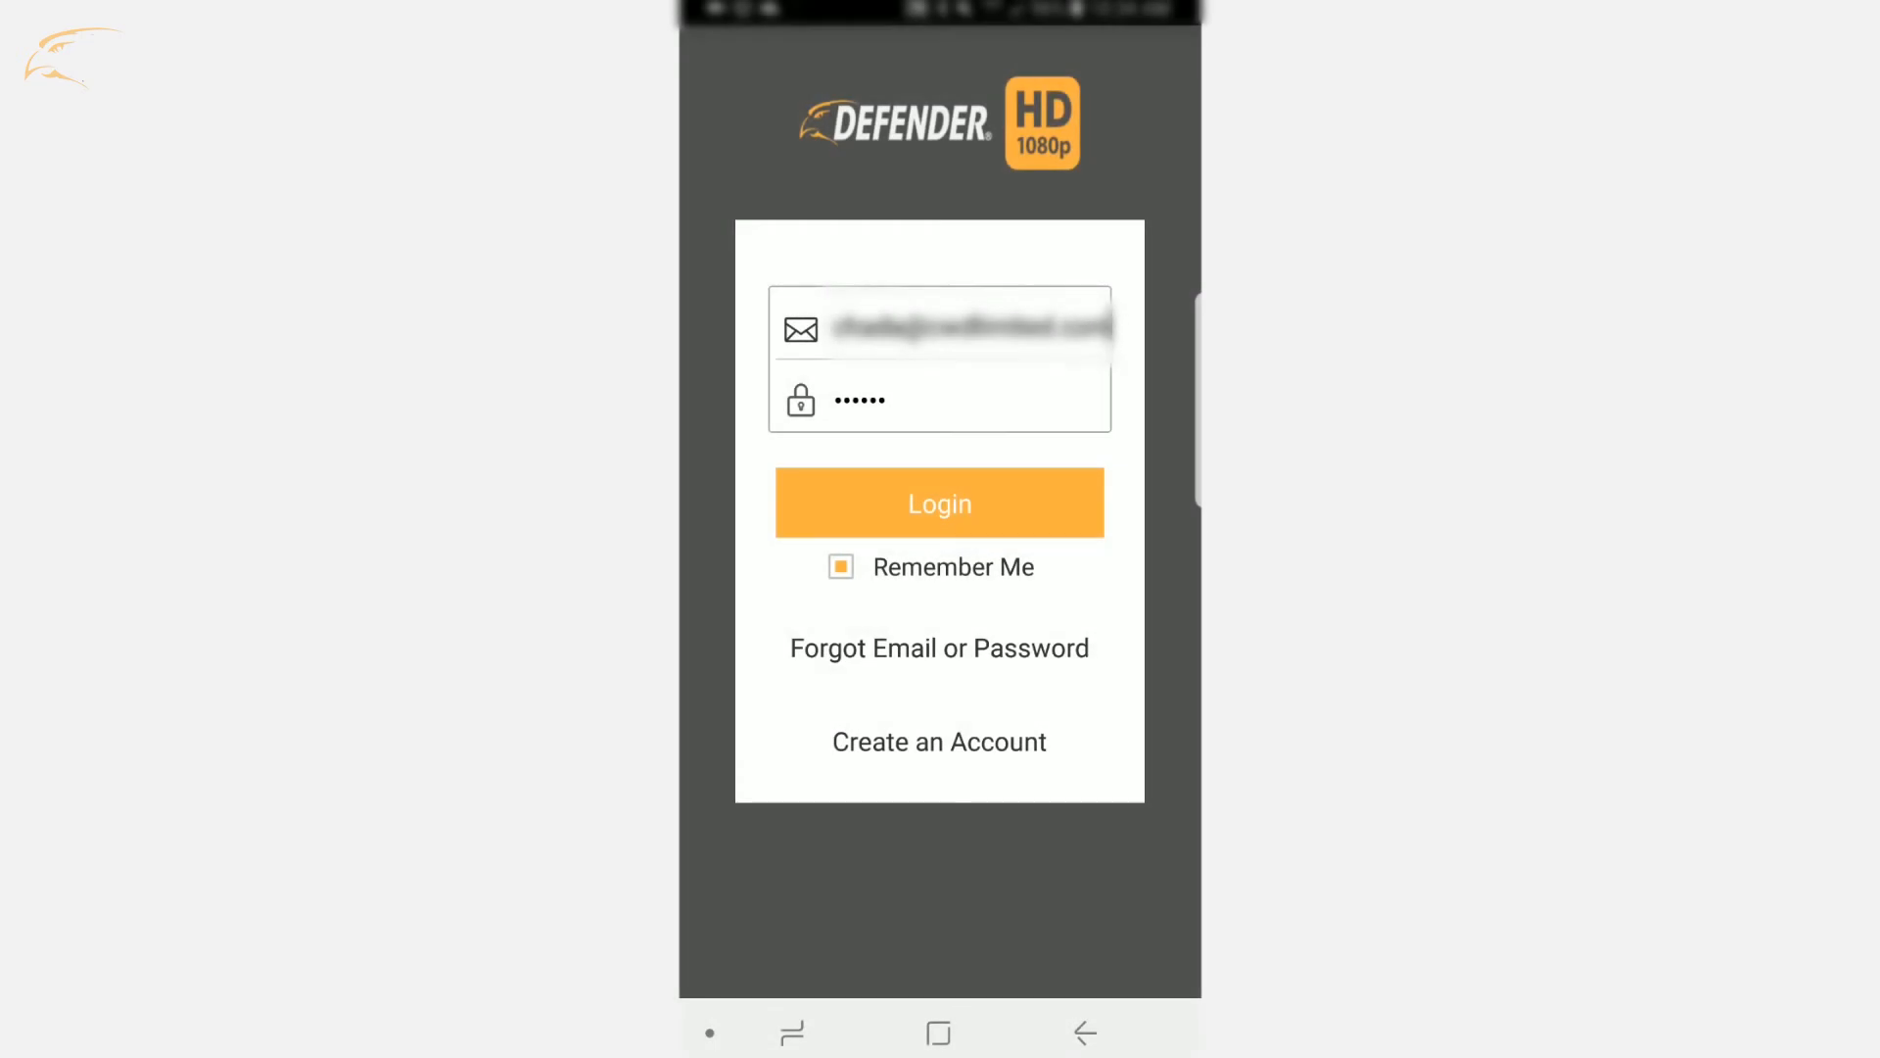
click(938, 503)
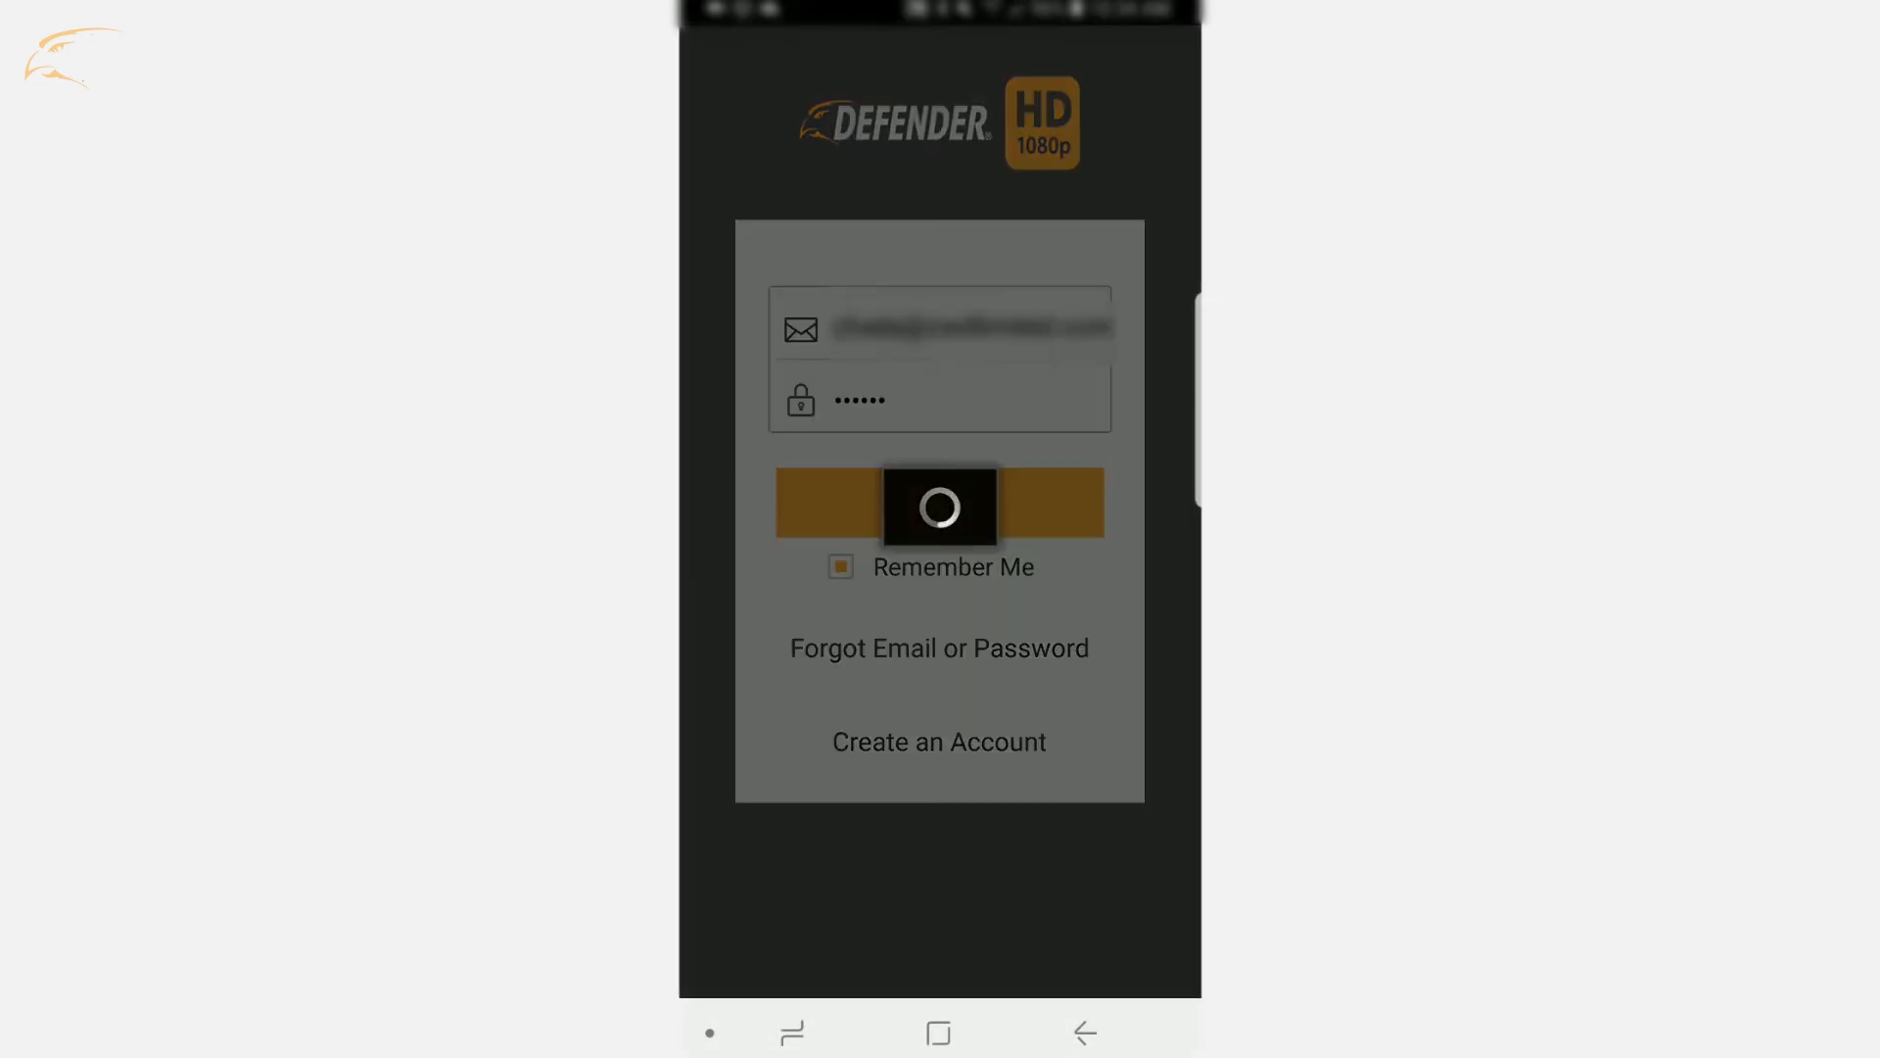
click(938, 504)
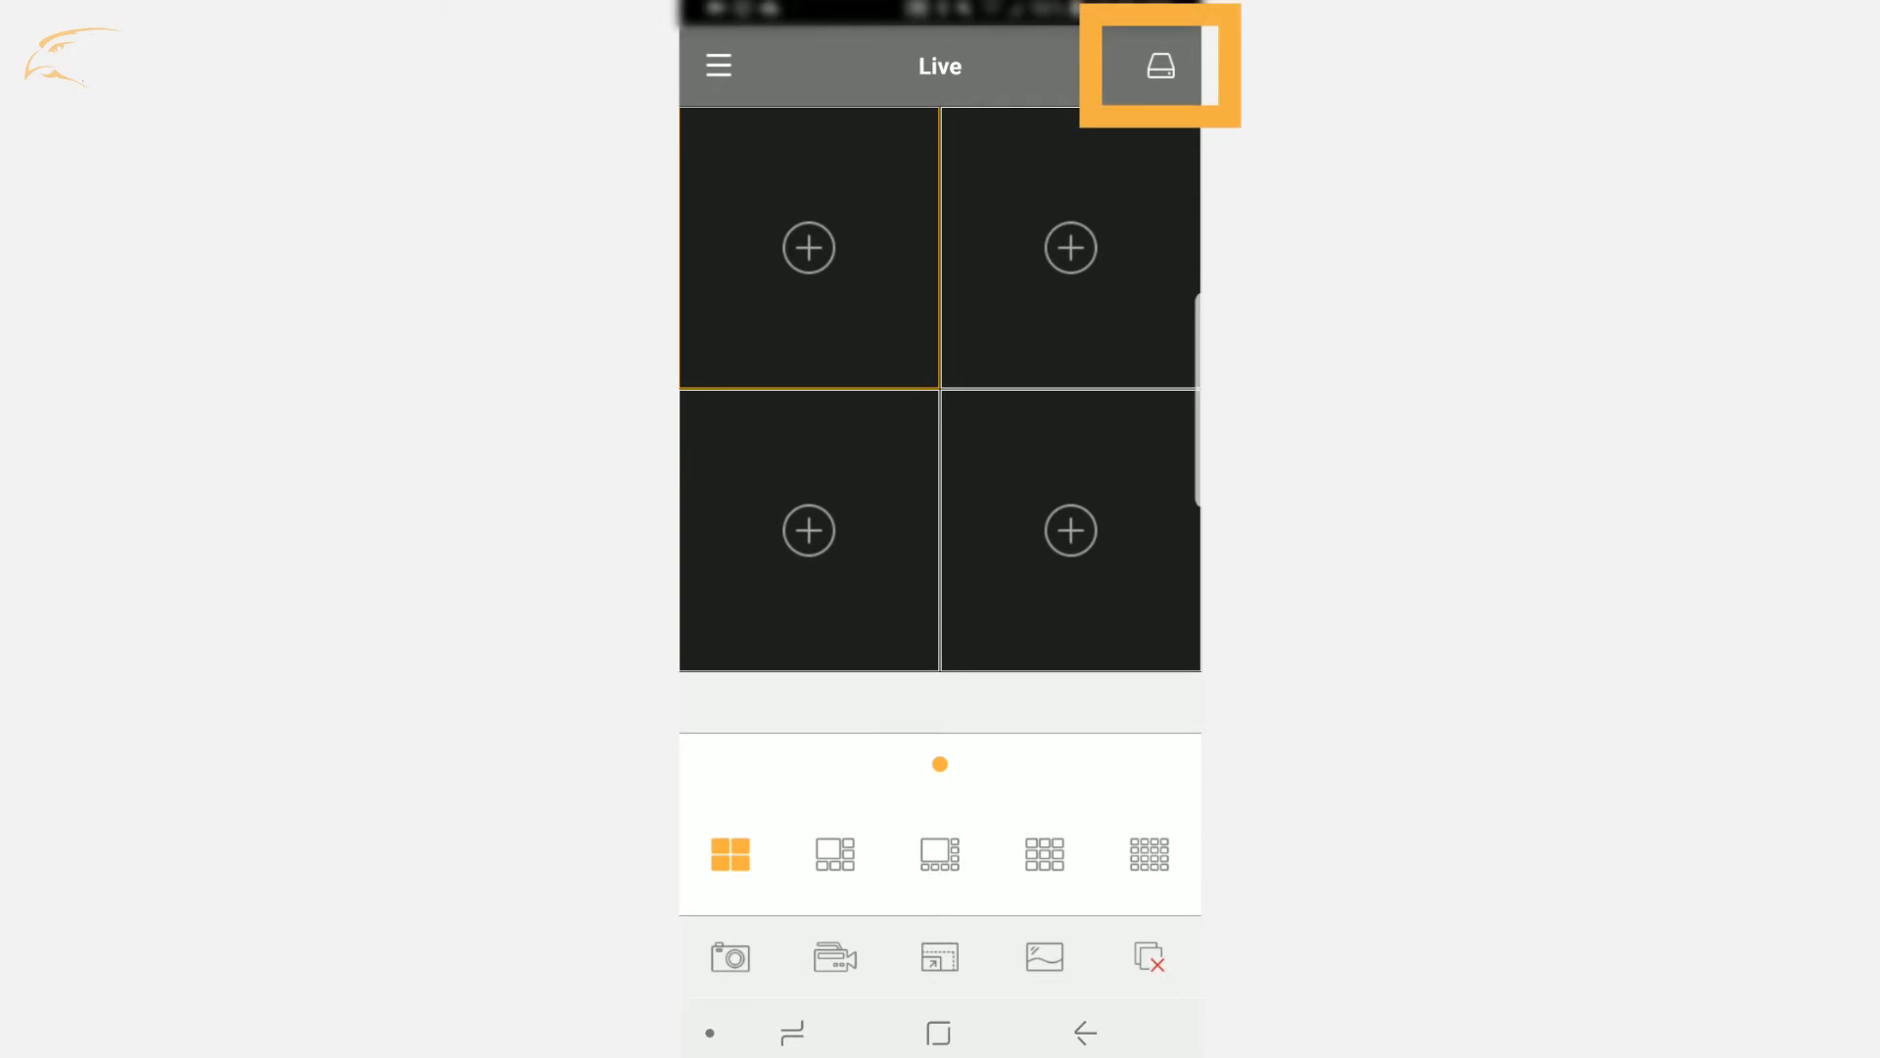
Start adding a new device from the empty Devices list
click(1158, 66)
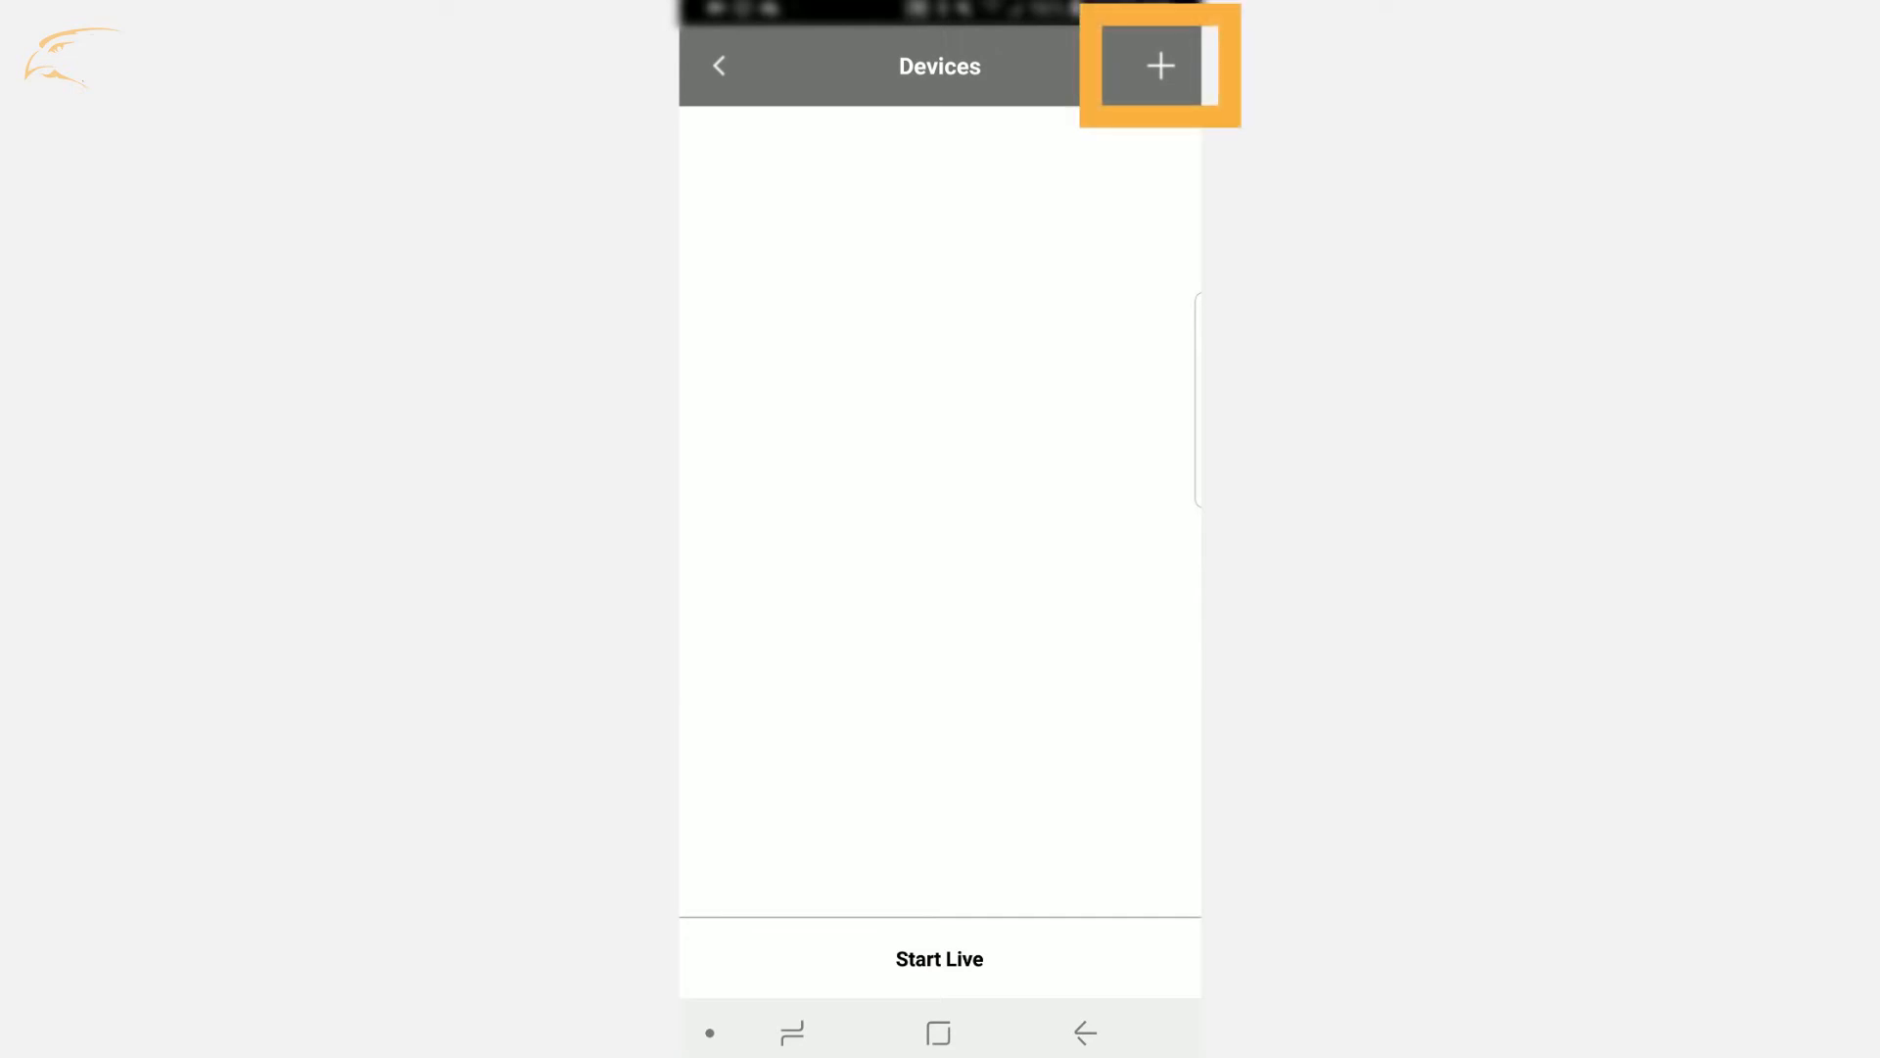
click(1157, 67)
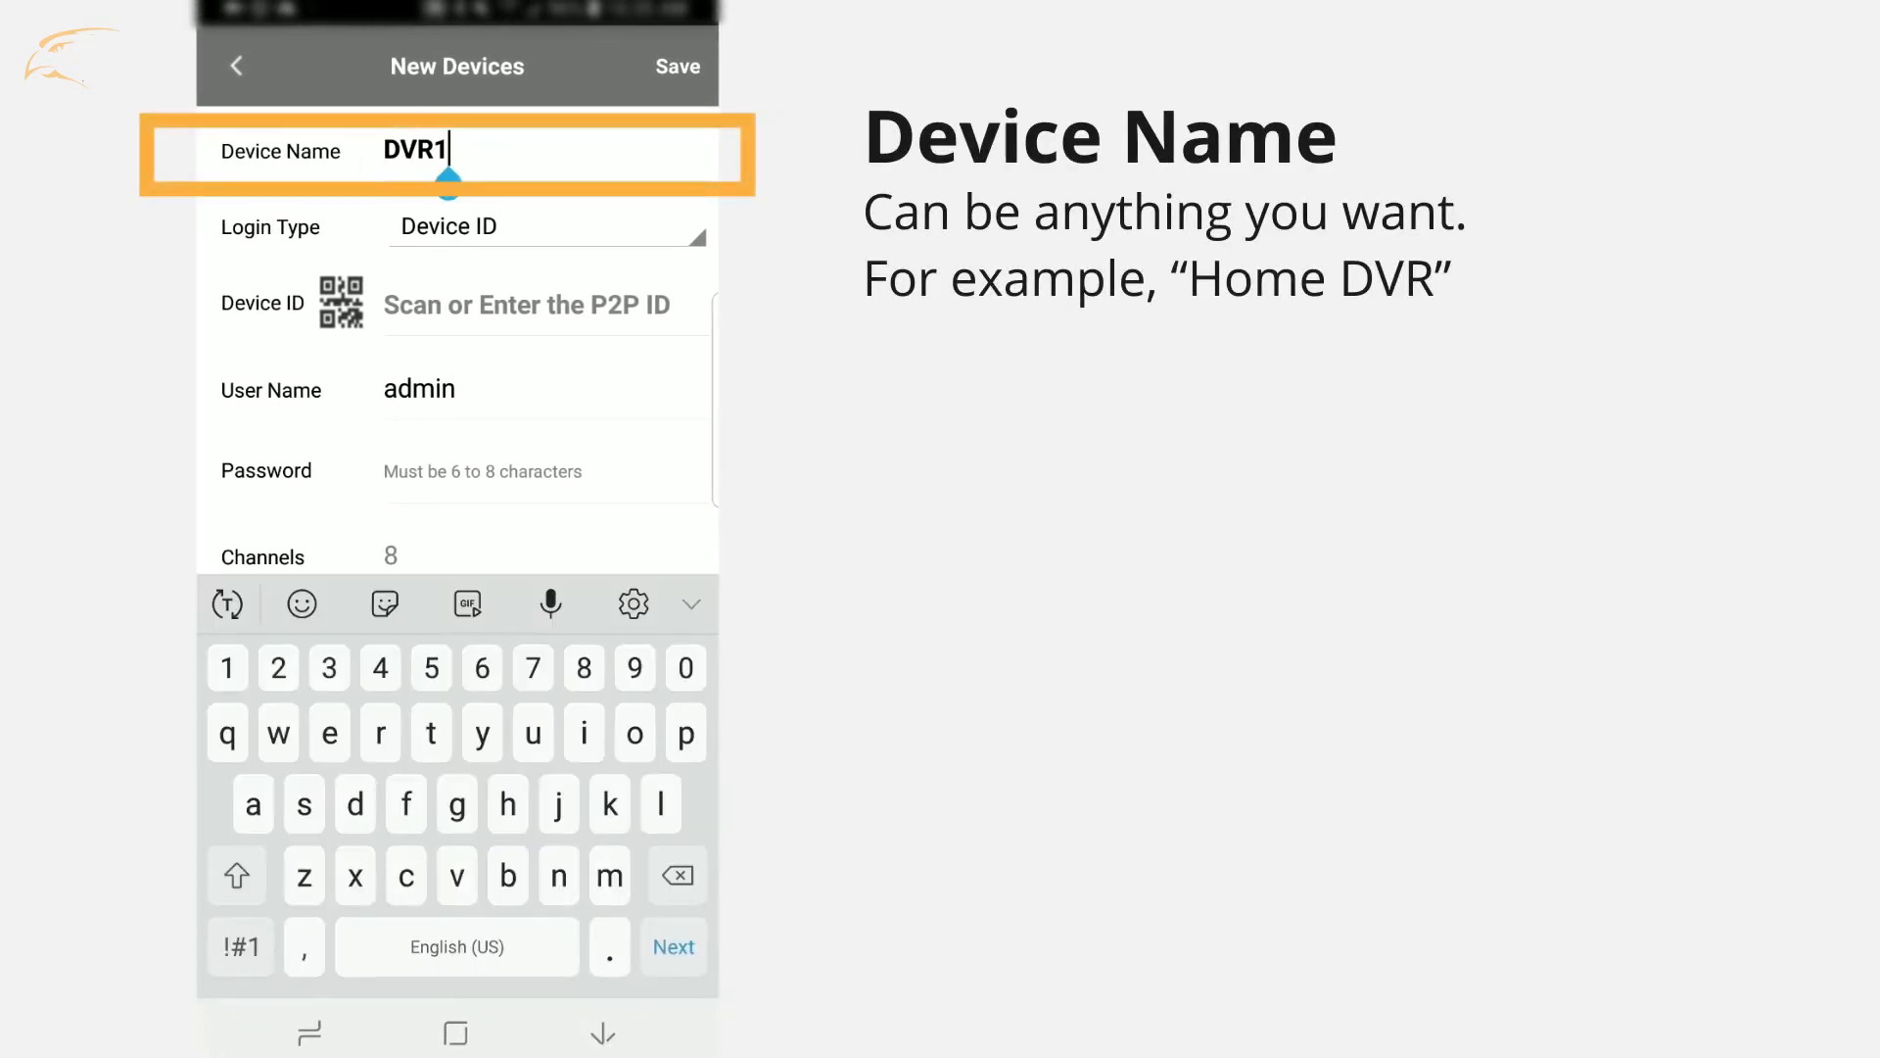
Name the device Home DVR, fill its P2P device ID, and save with media port 9000, user admin
click(676, 876)
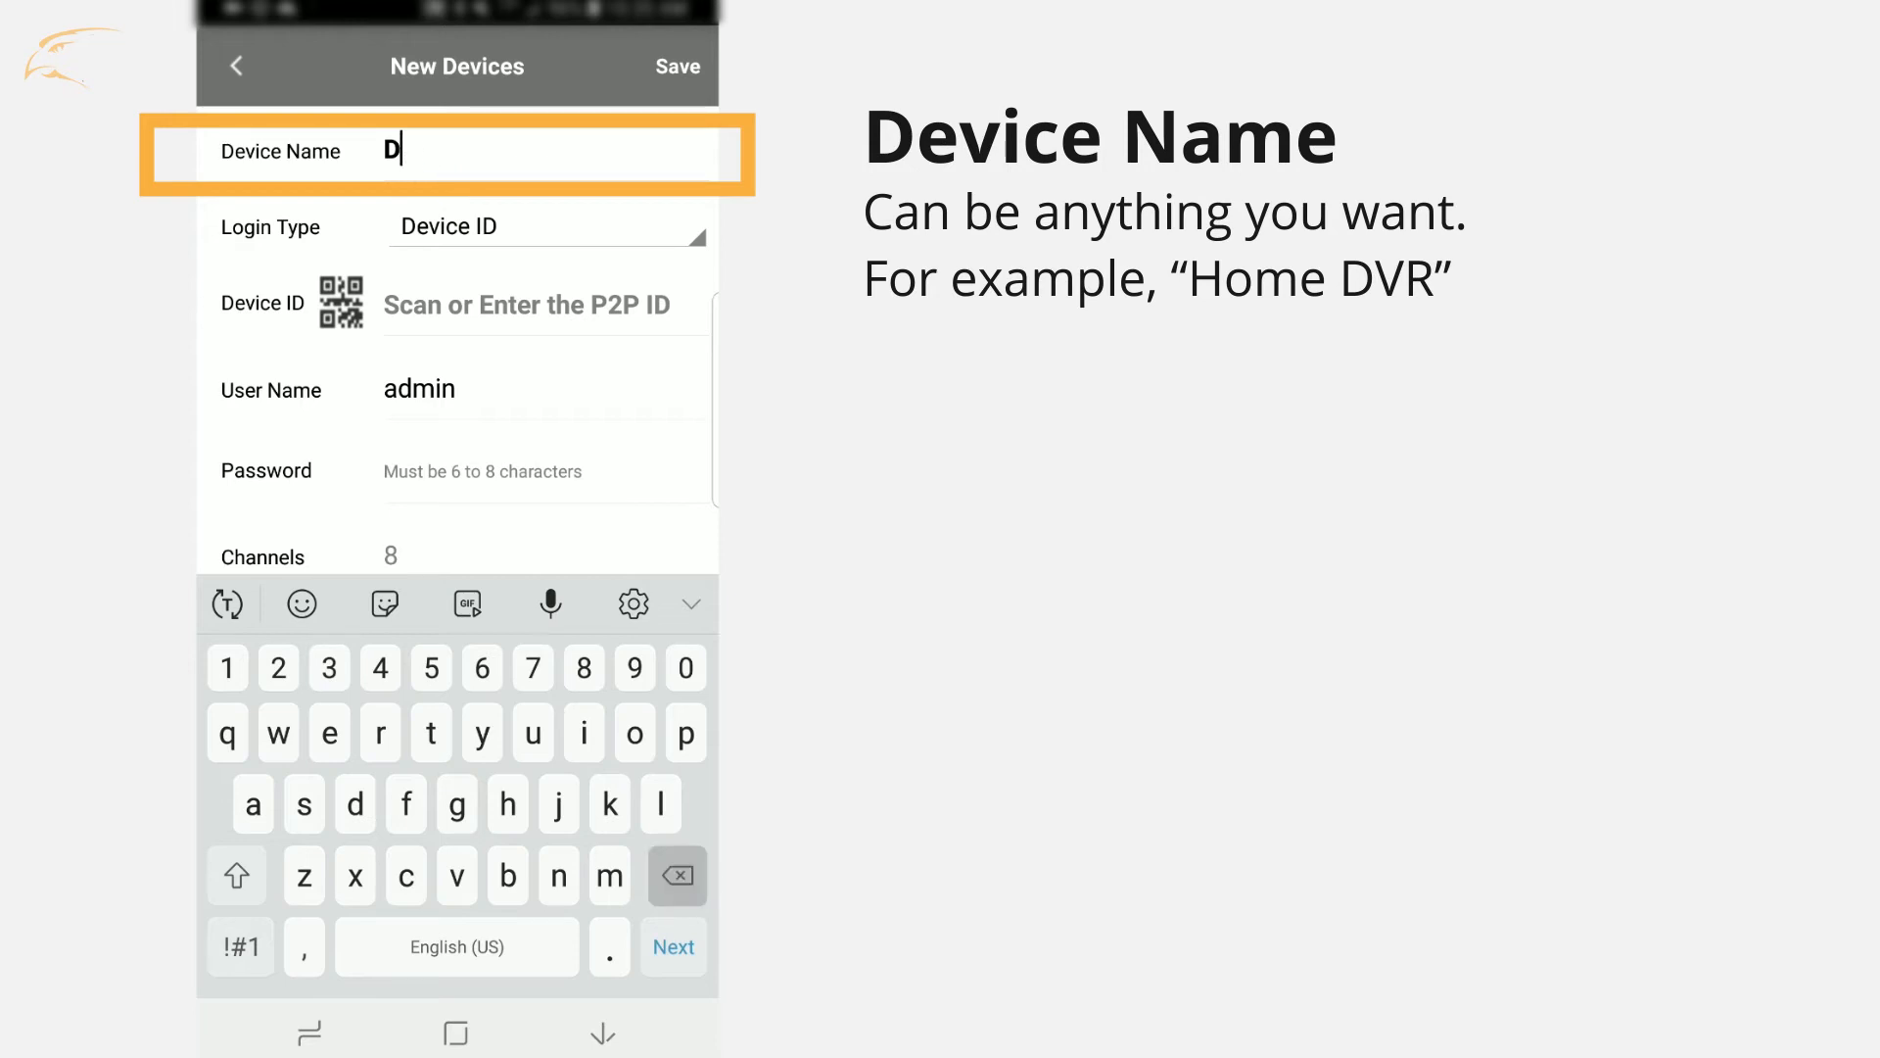
click(632, 733)
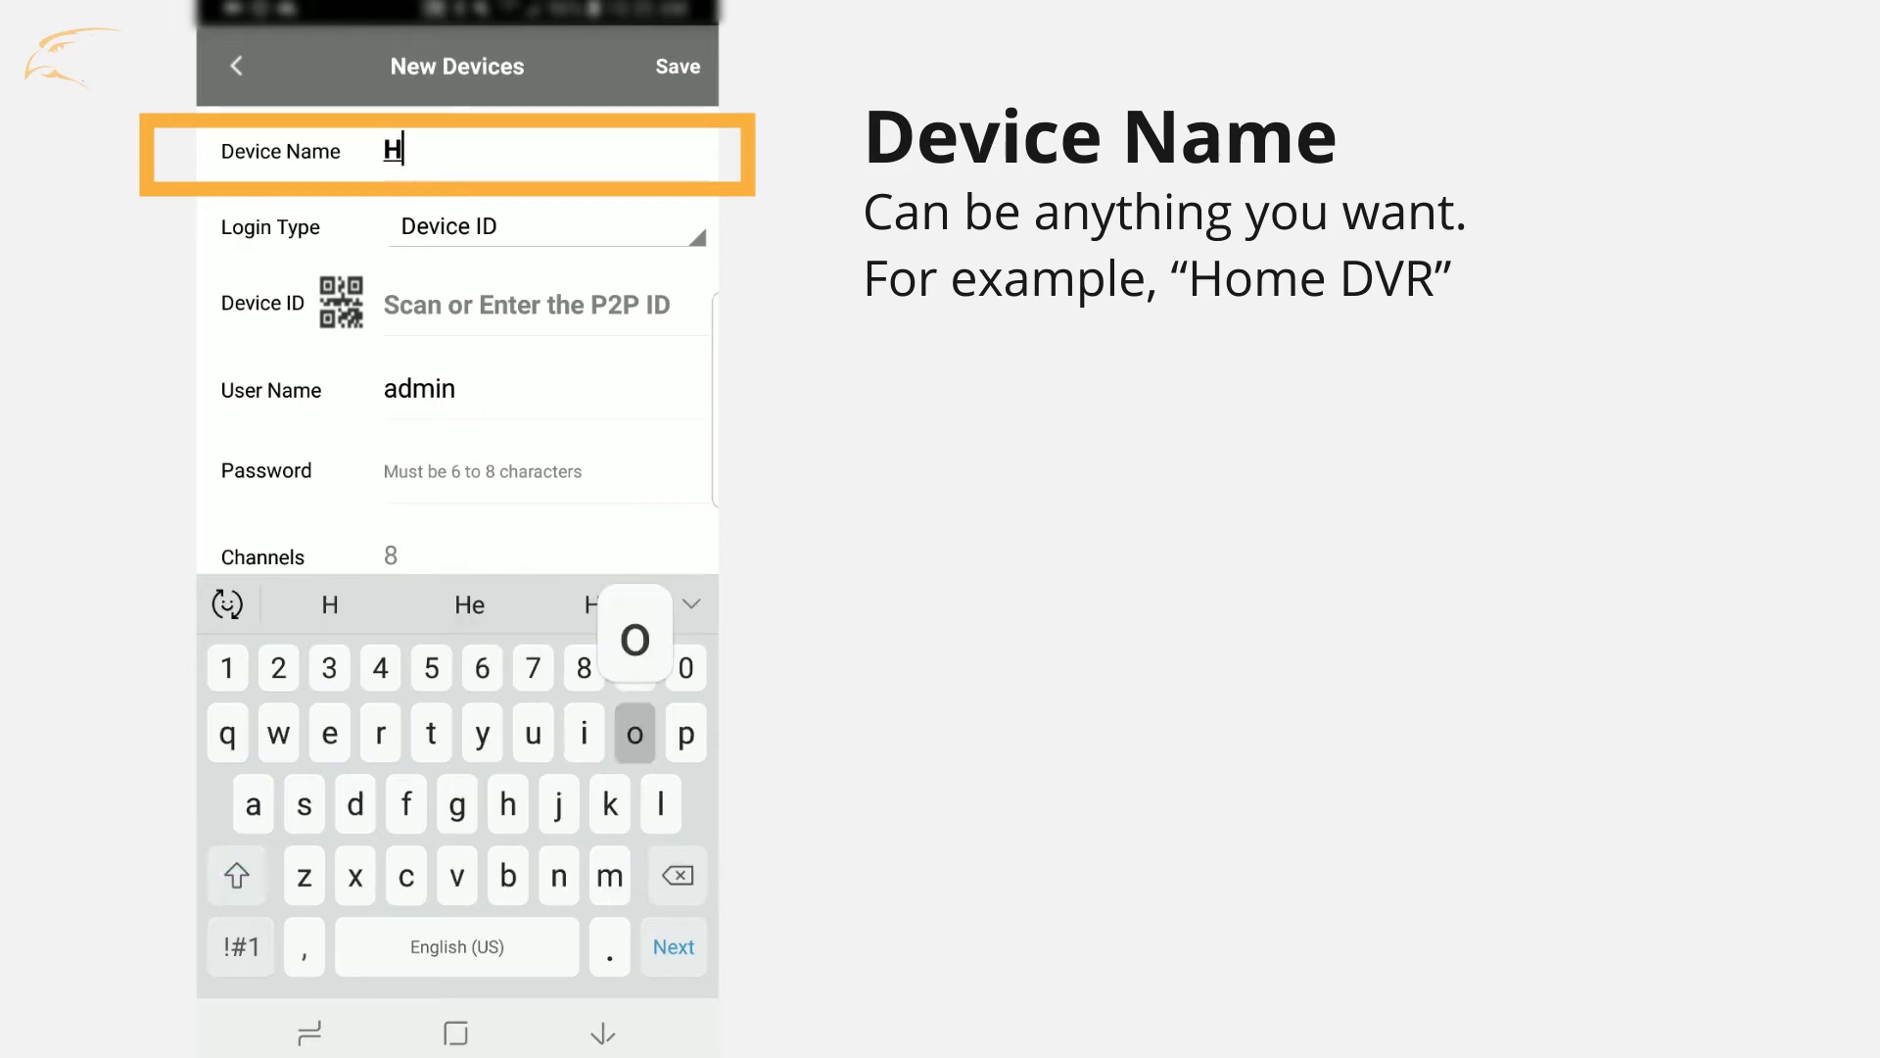
text(ome DVR)
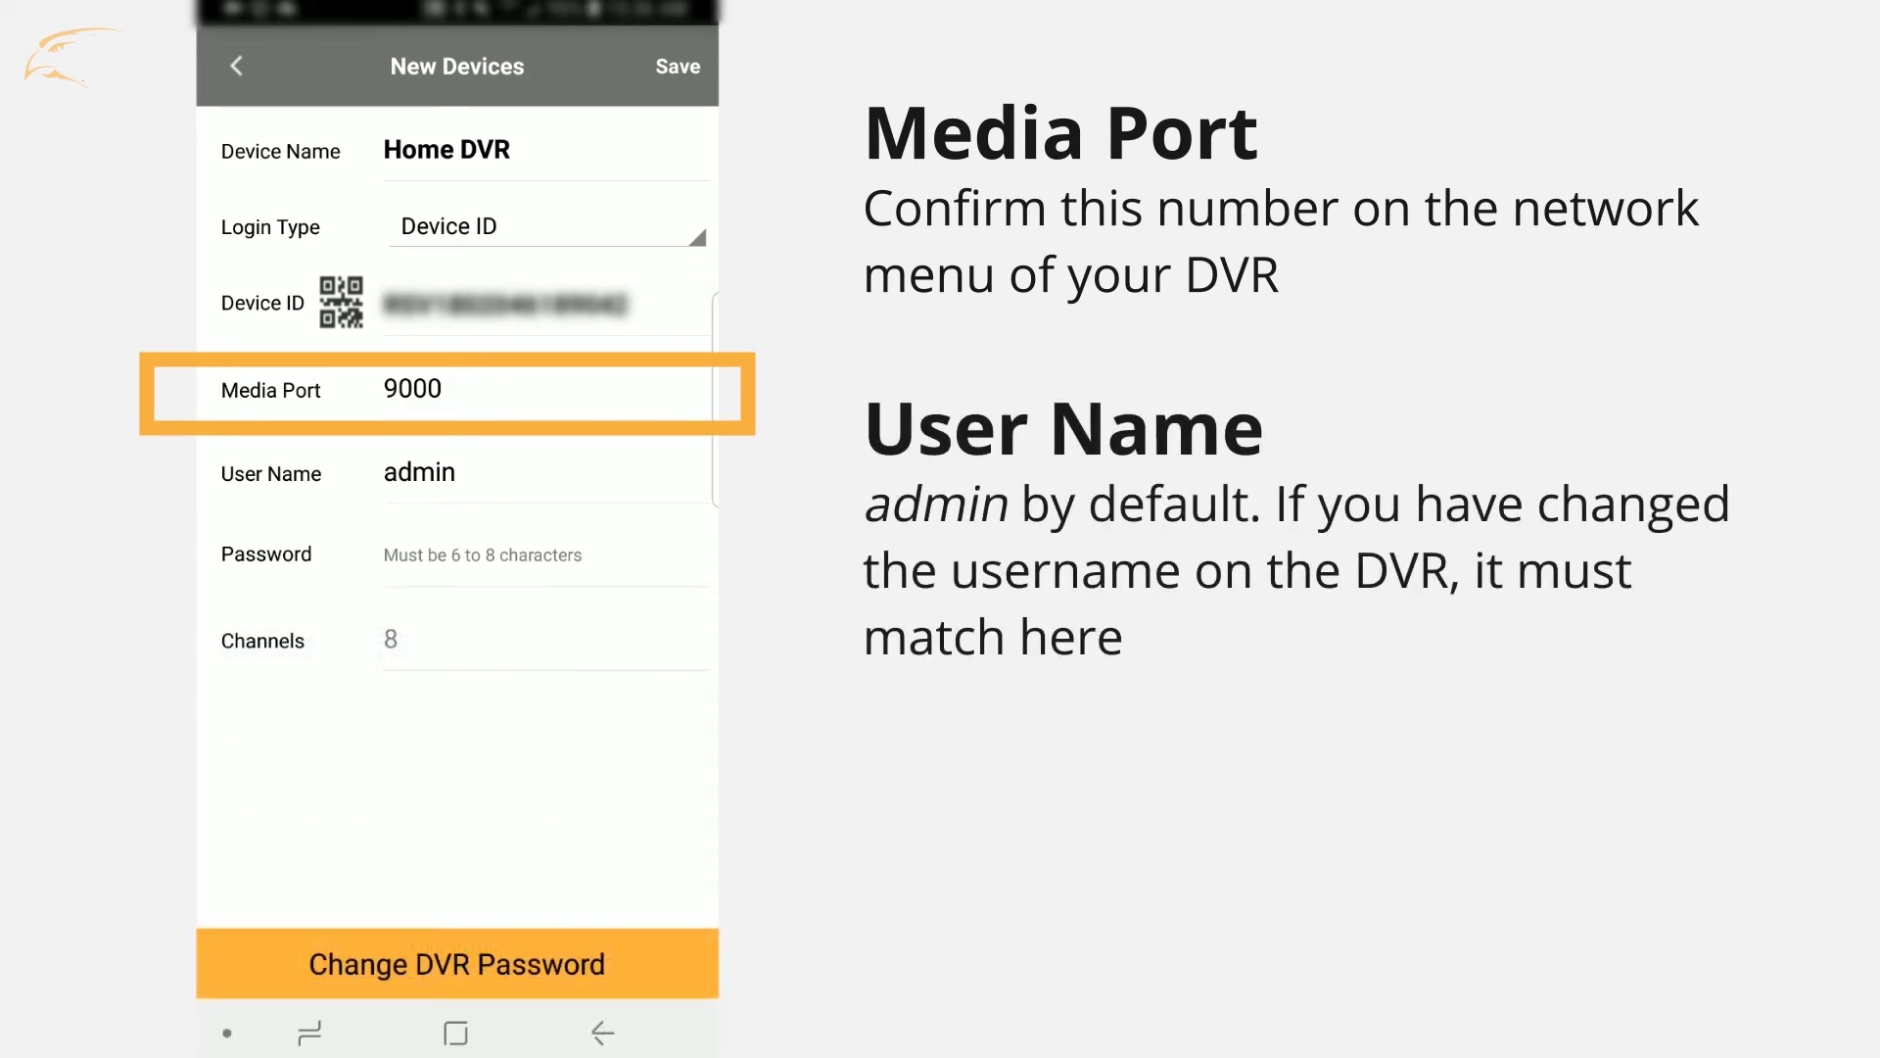
click(419, 472)
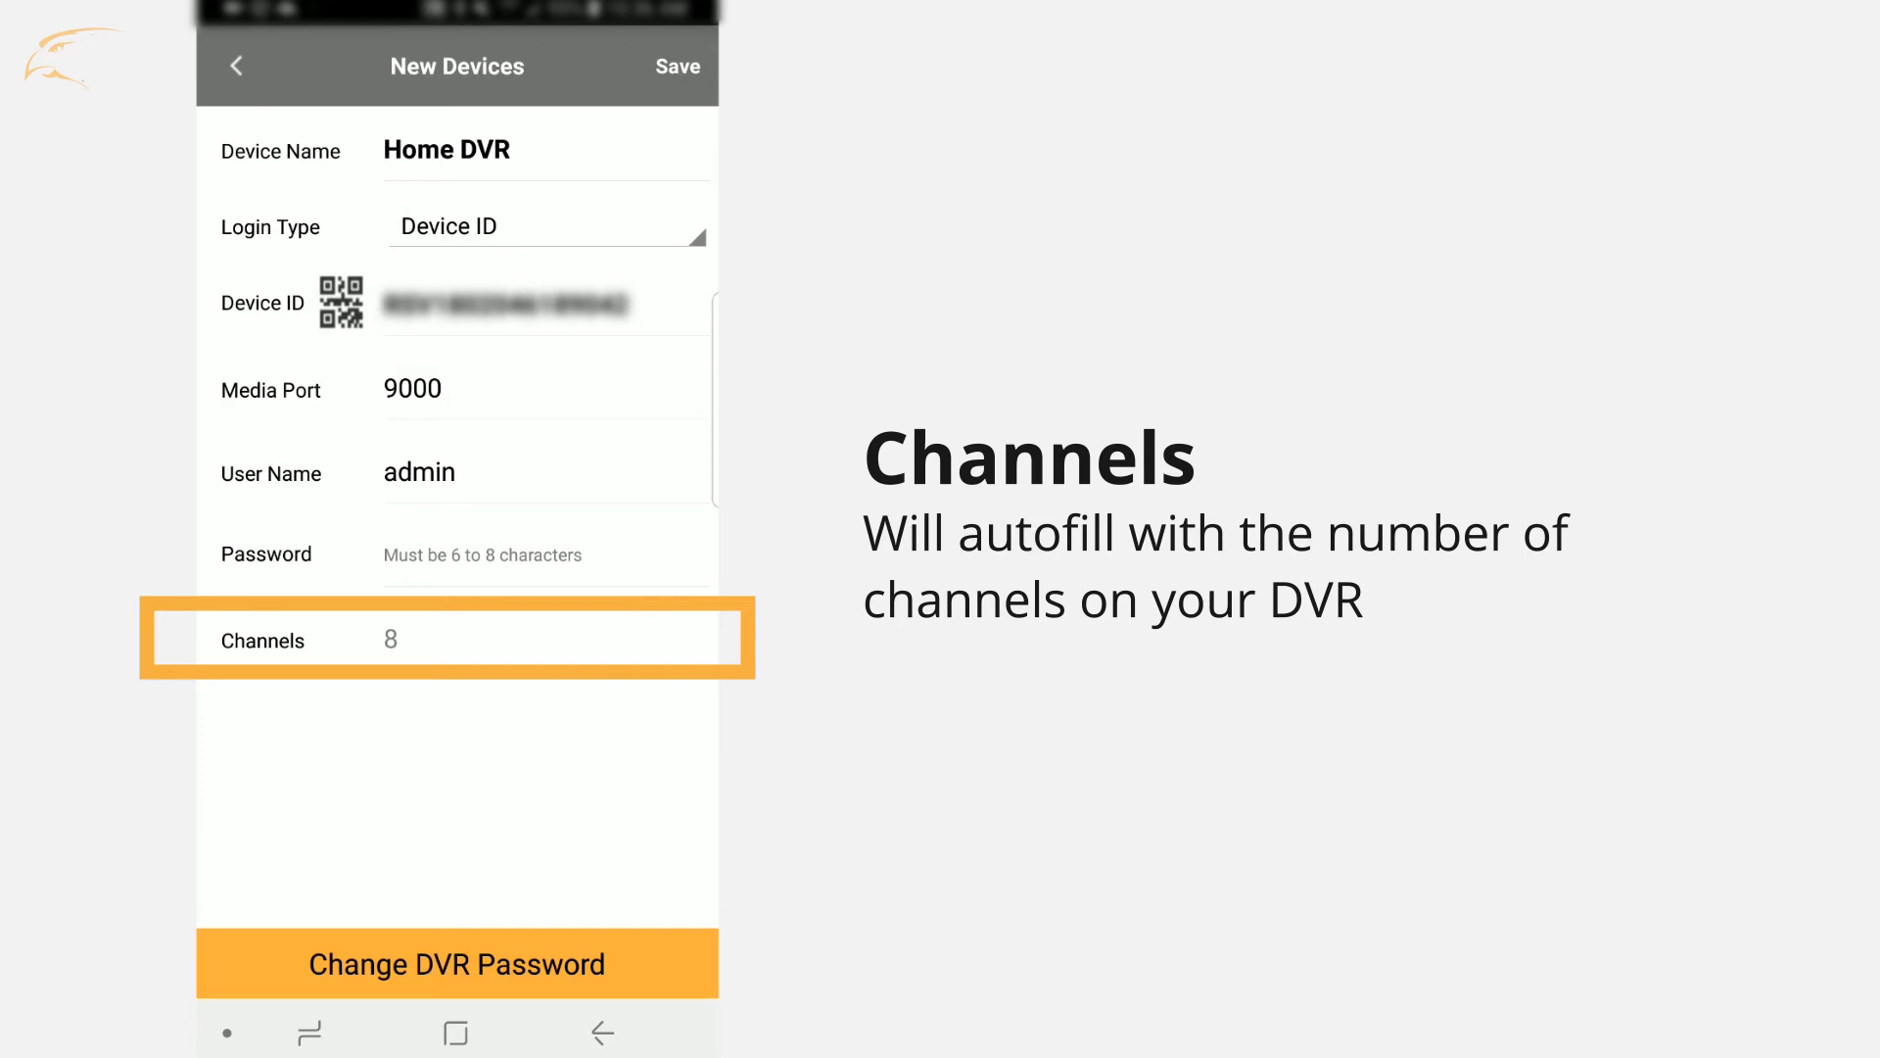
click(678, 66)
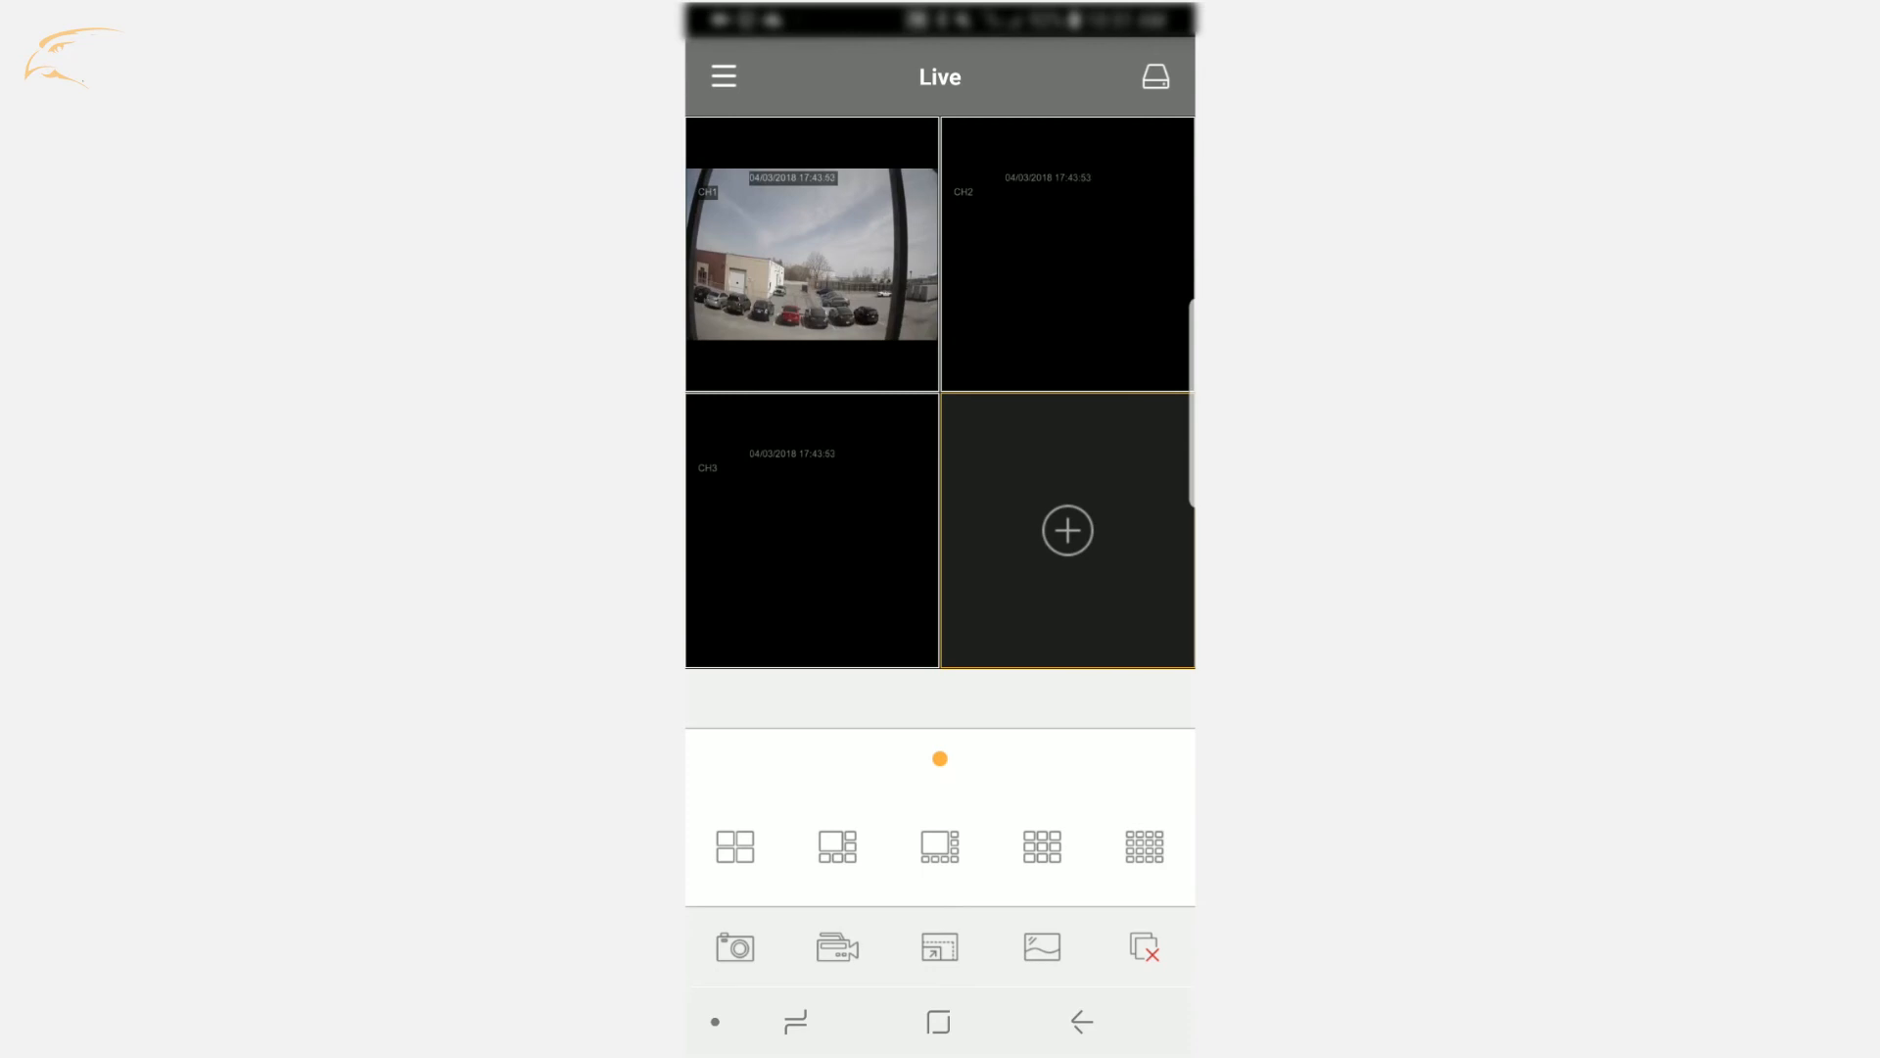
Add a camera to the empty fourth Live view tile, showing Home DVR's Channels 01–04
click(1065, 530)
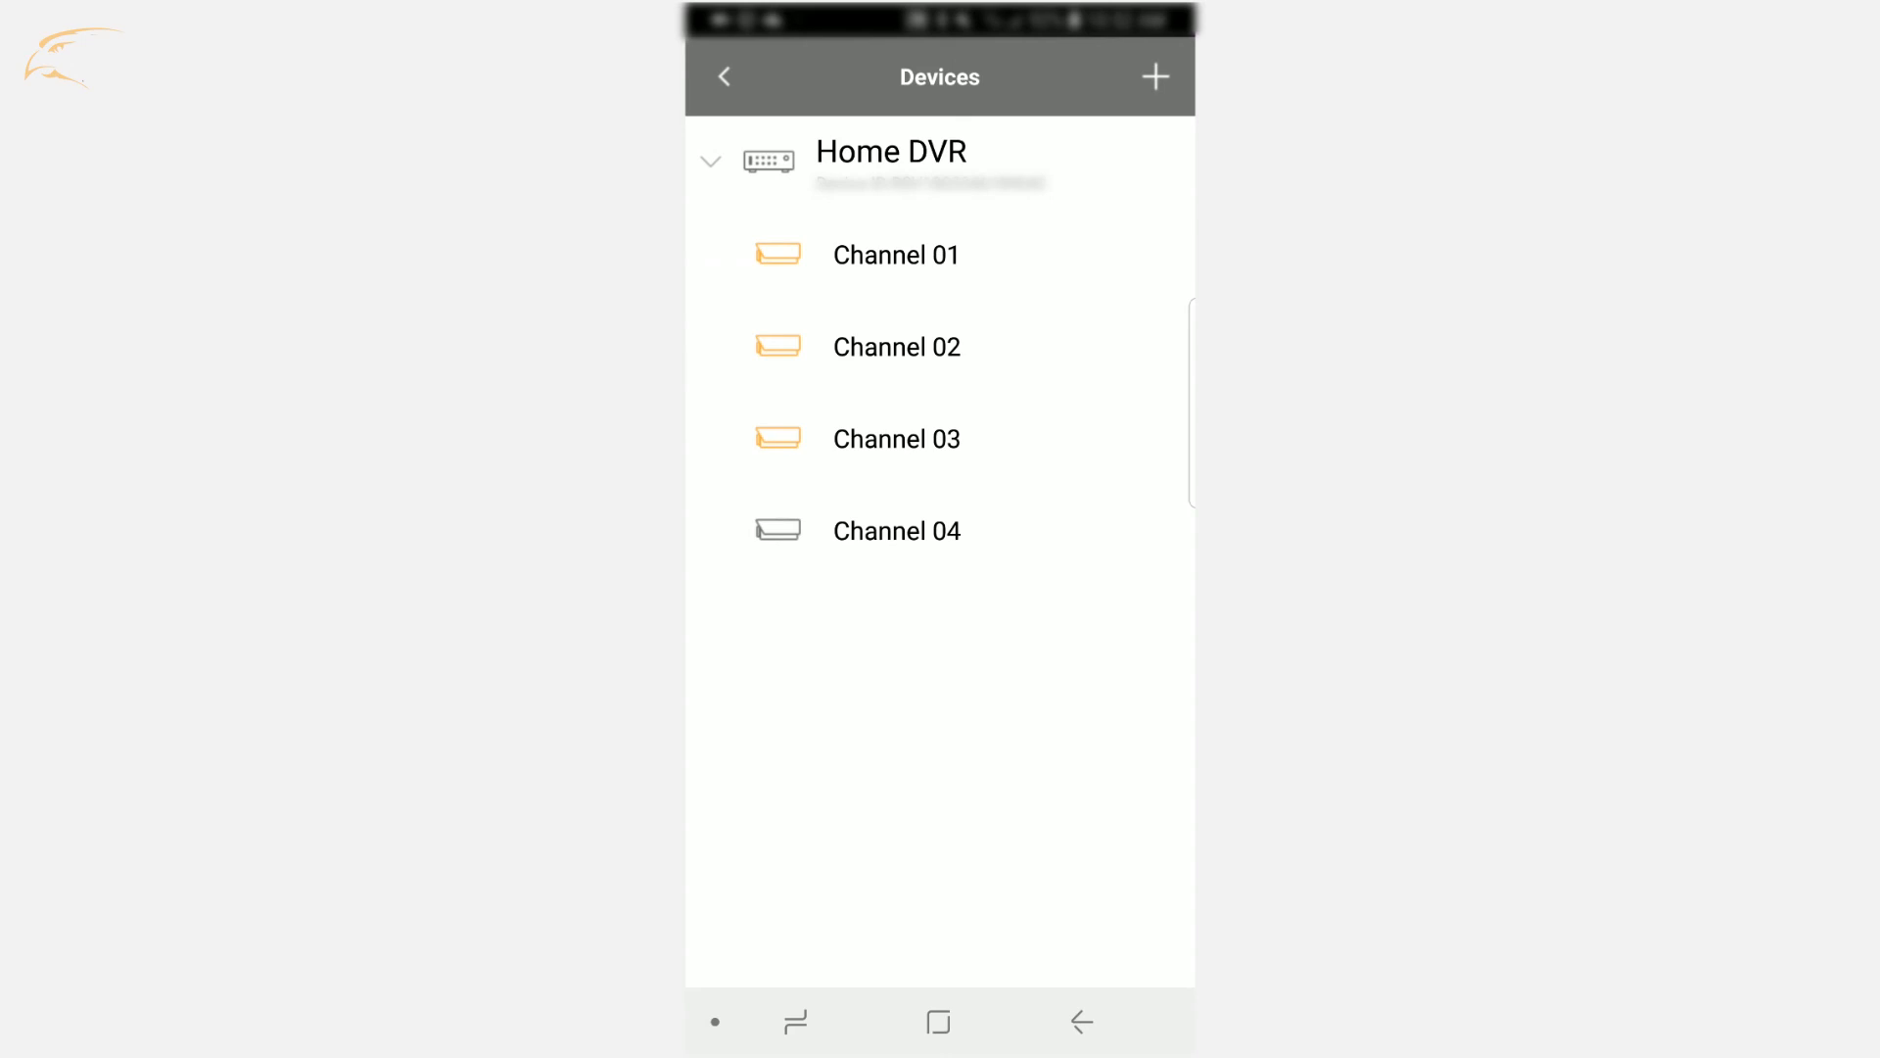
Show Channel 04 in the fourth slot and bring up the stream quality choices with Standard Quality Stream active
click(895, 531)
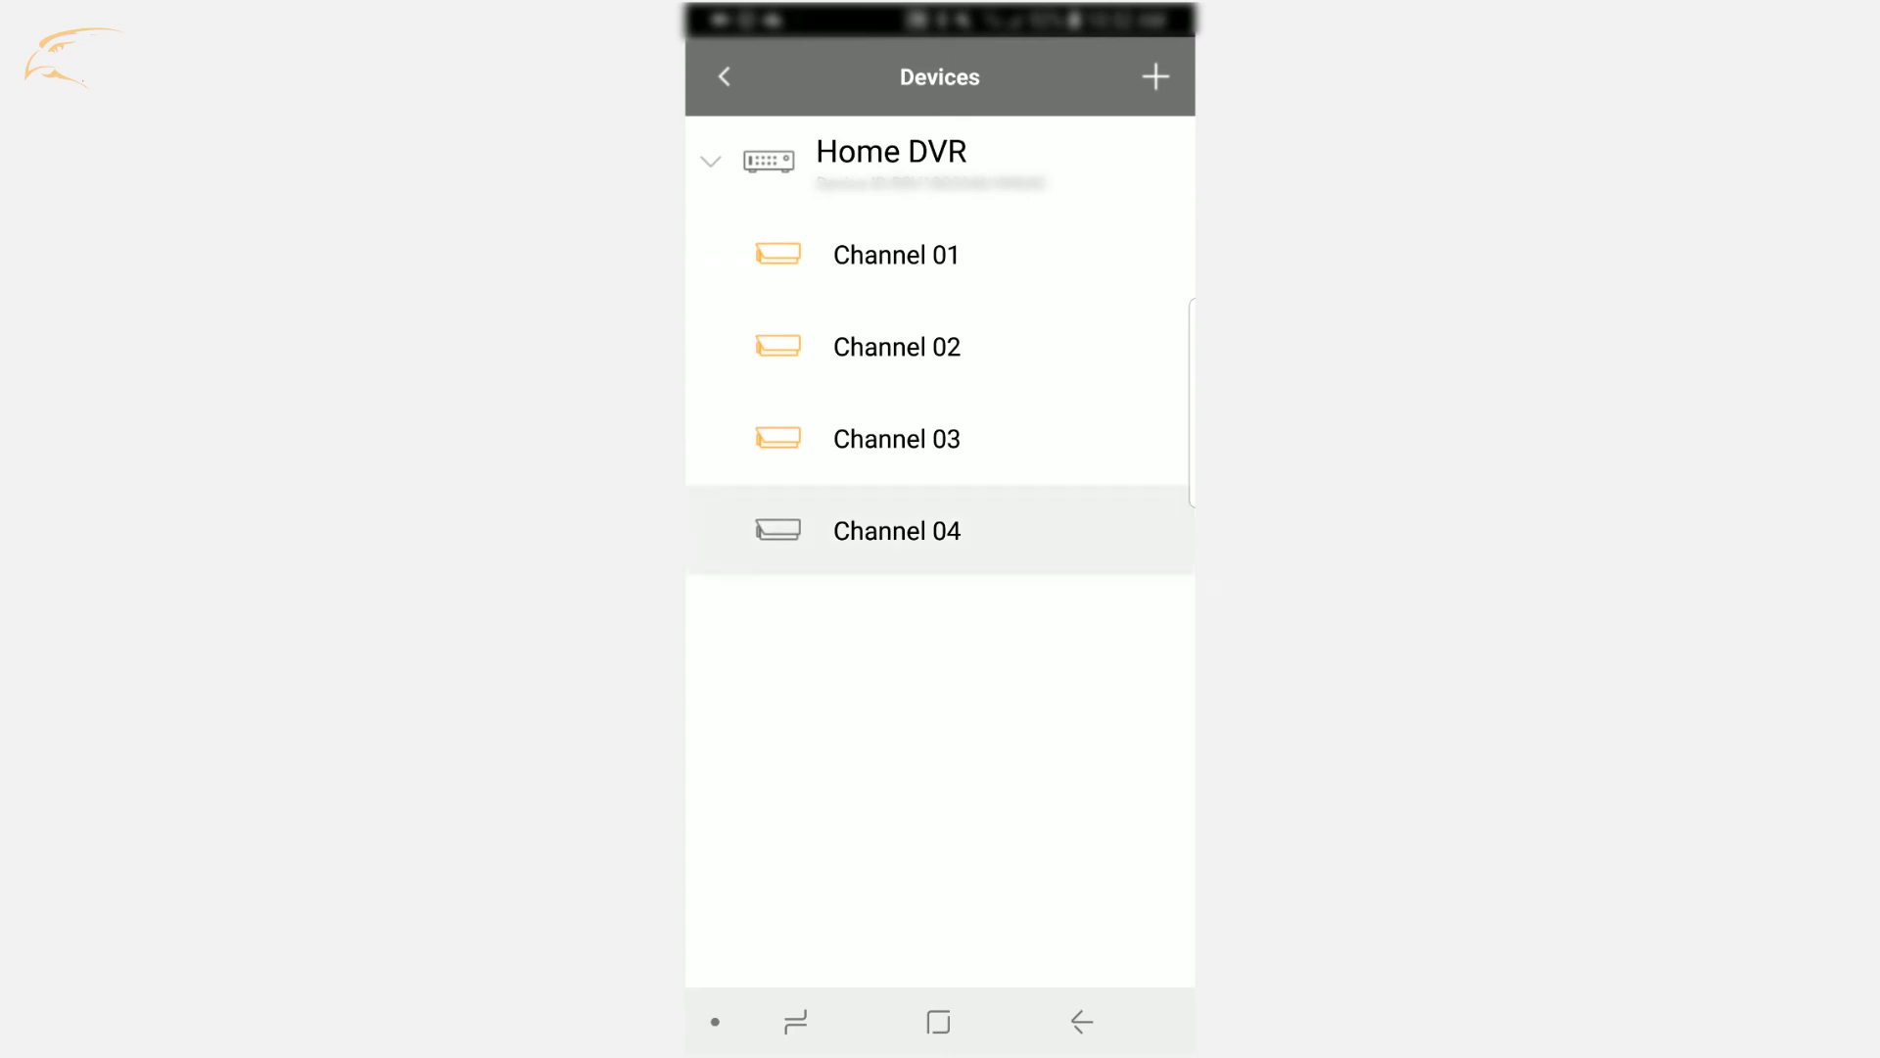
click(895, 531)
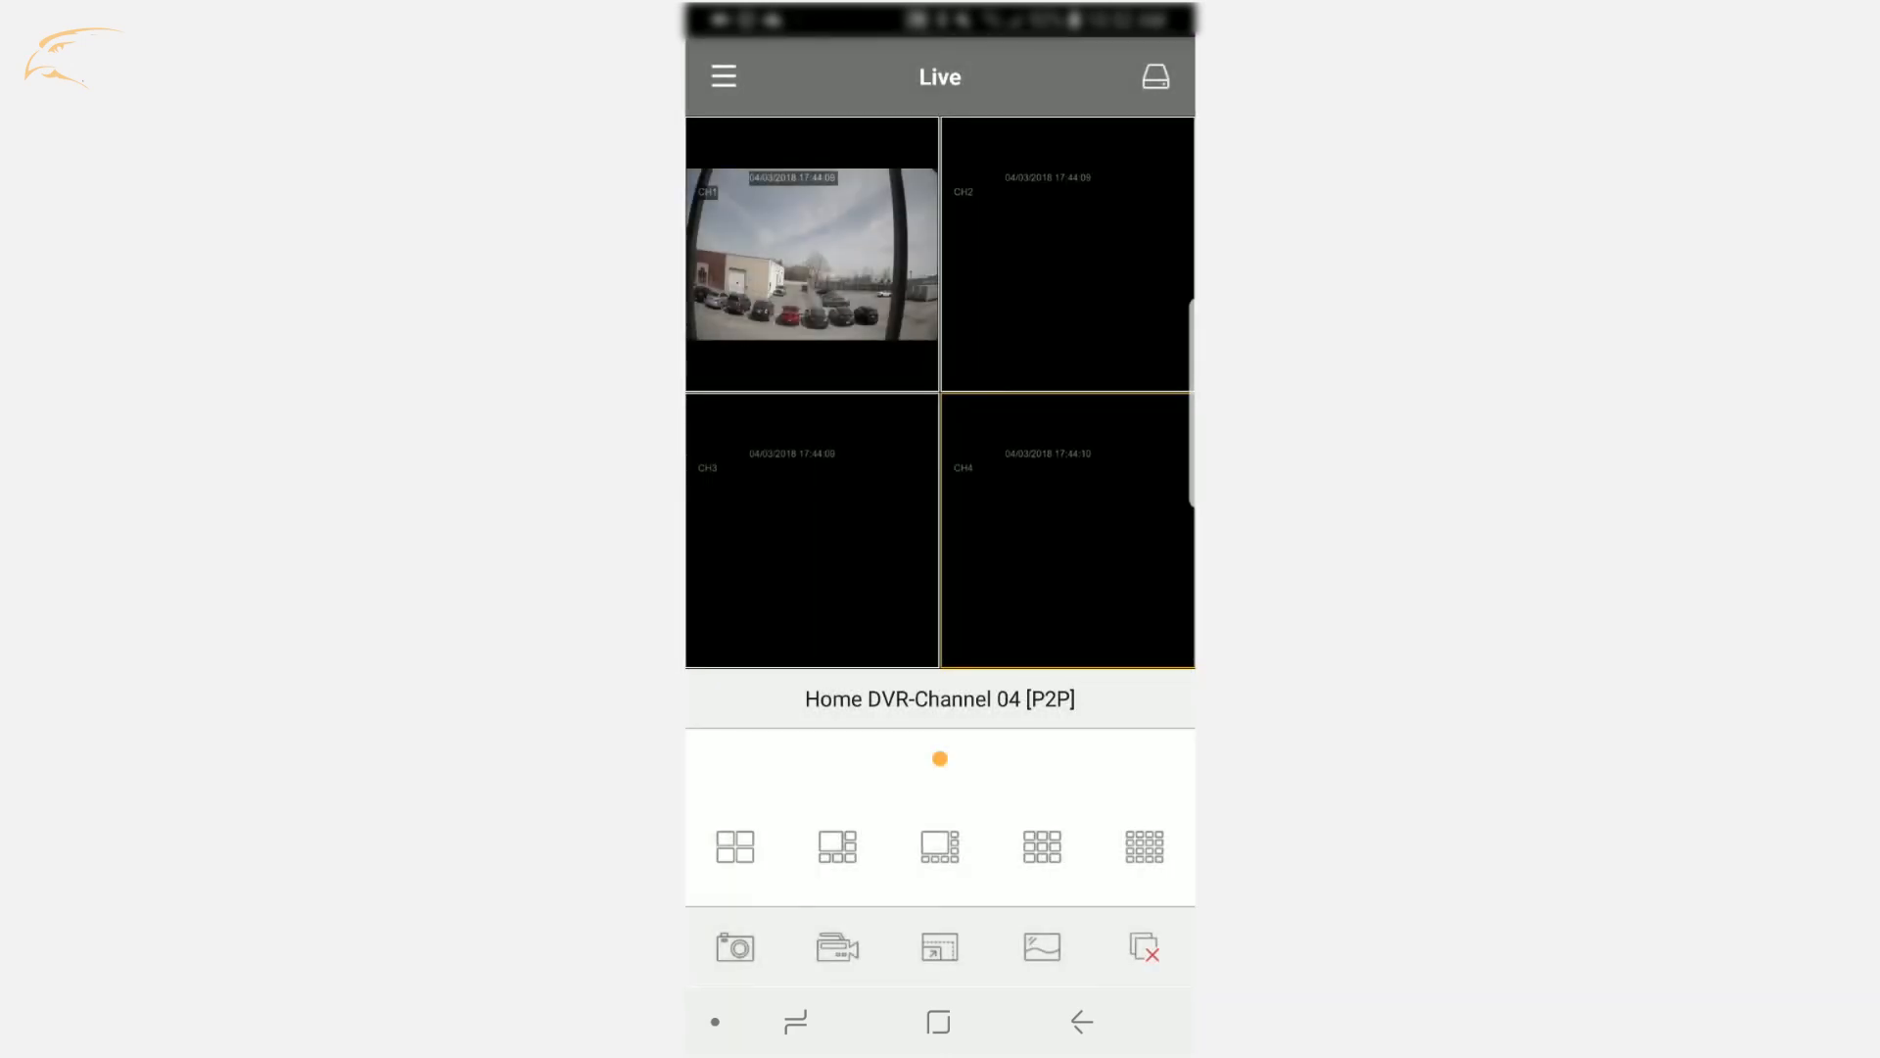
click(1040, 947)
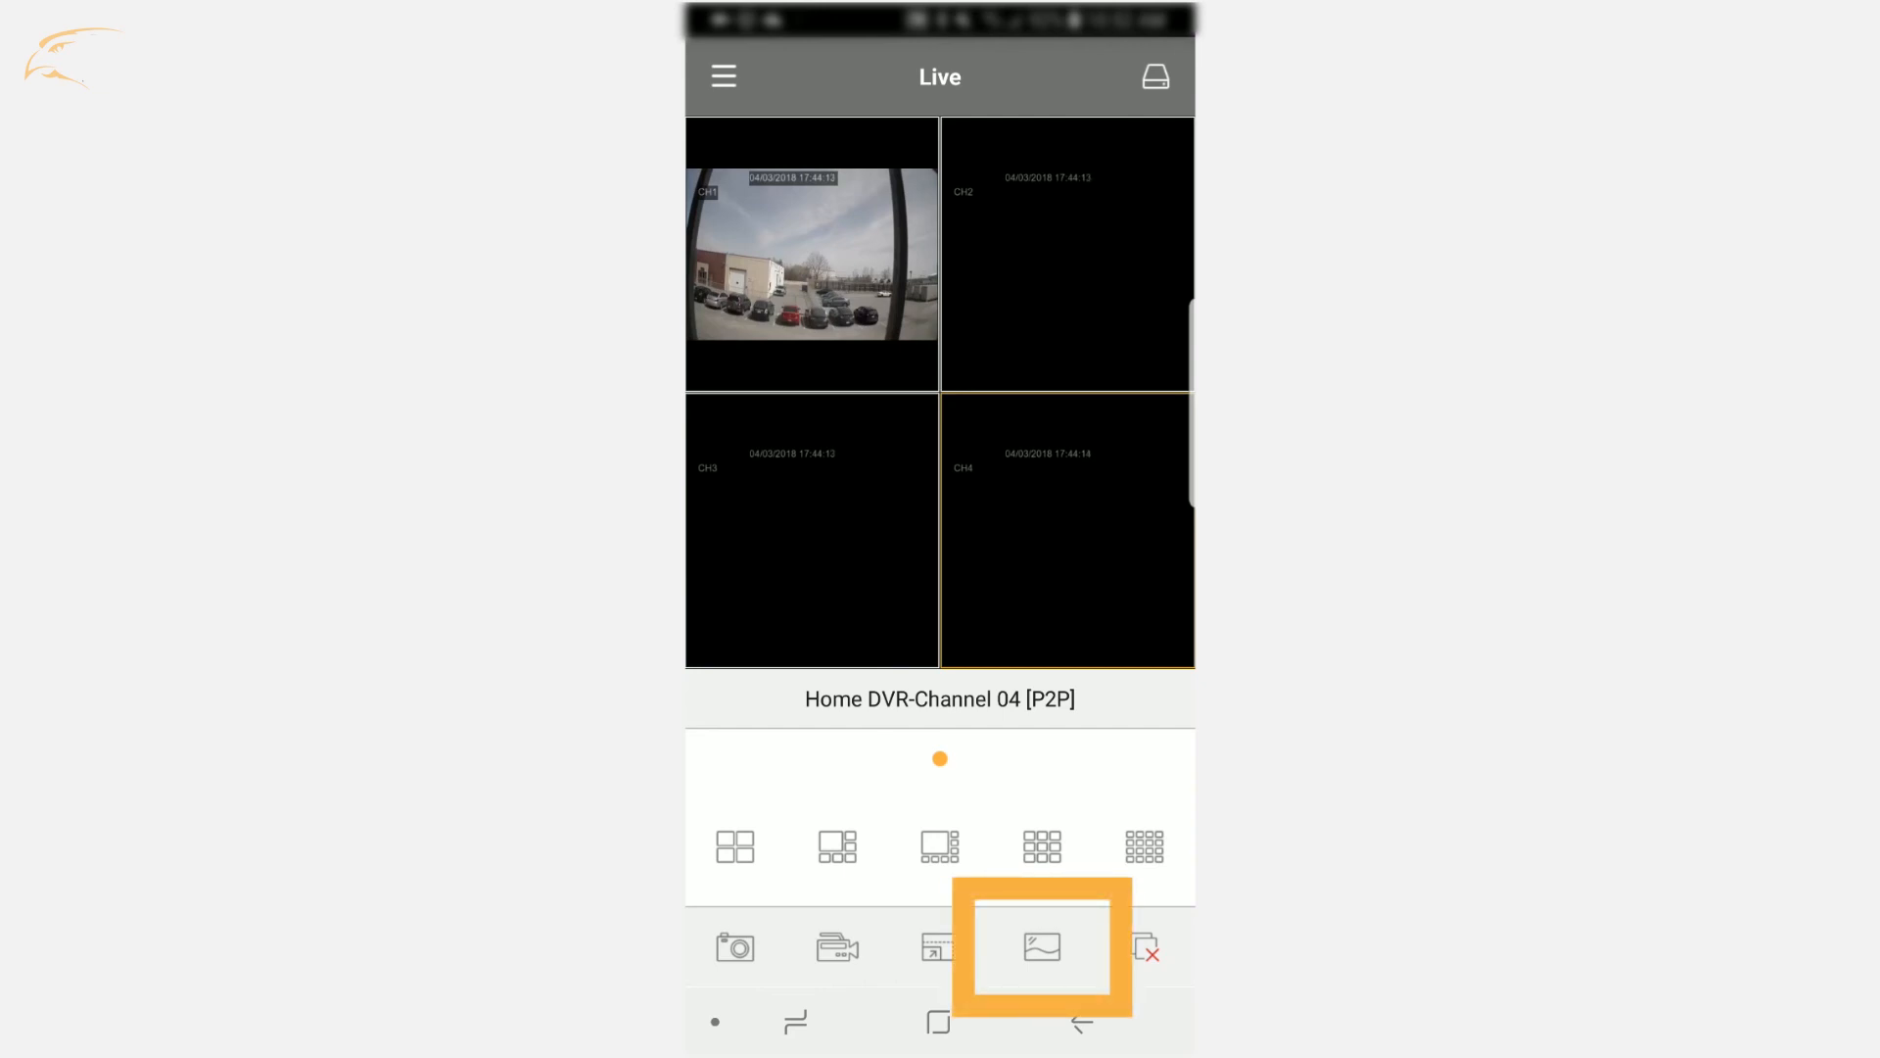
click(1040, 946)
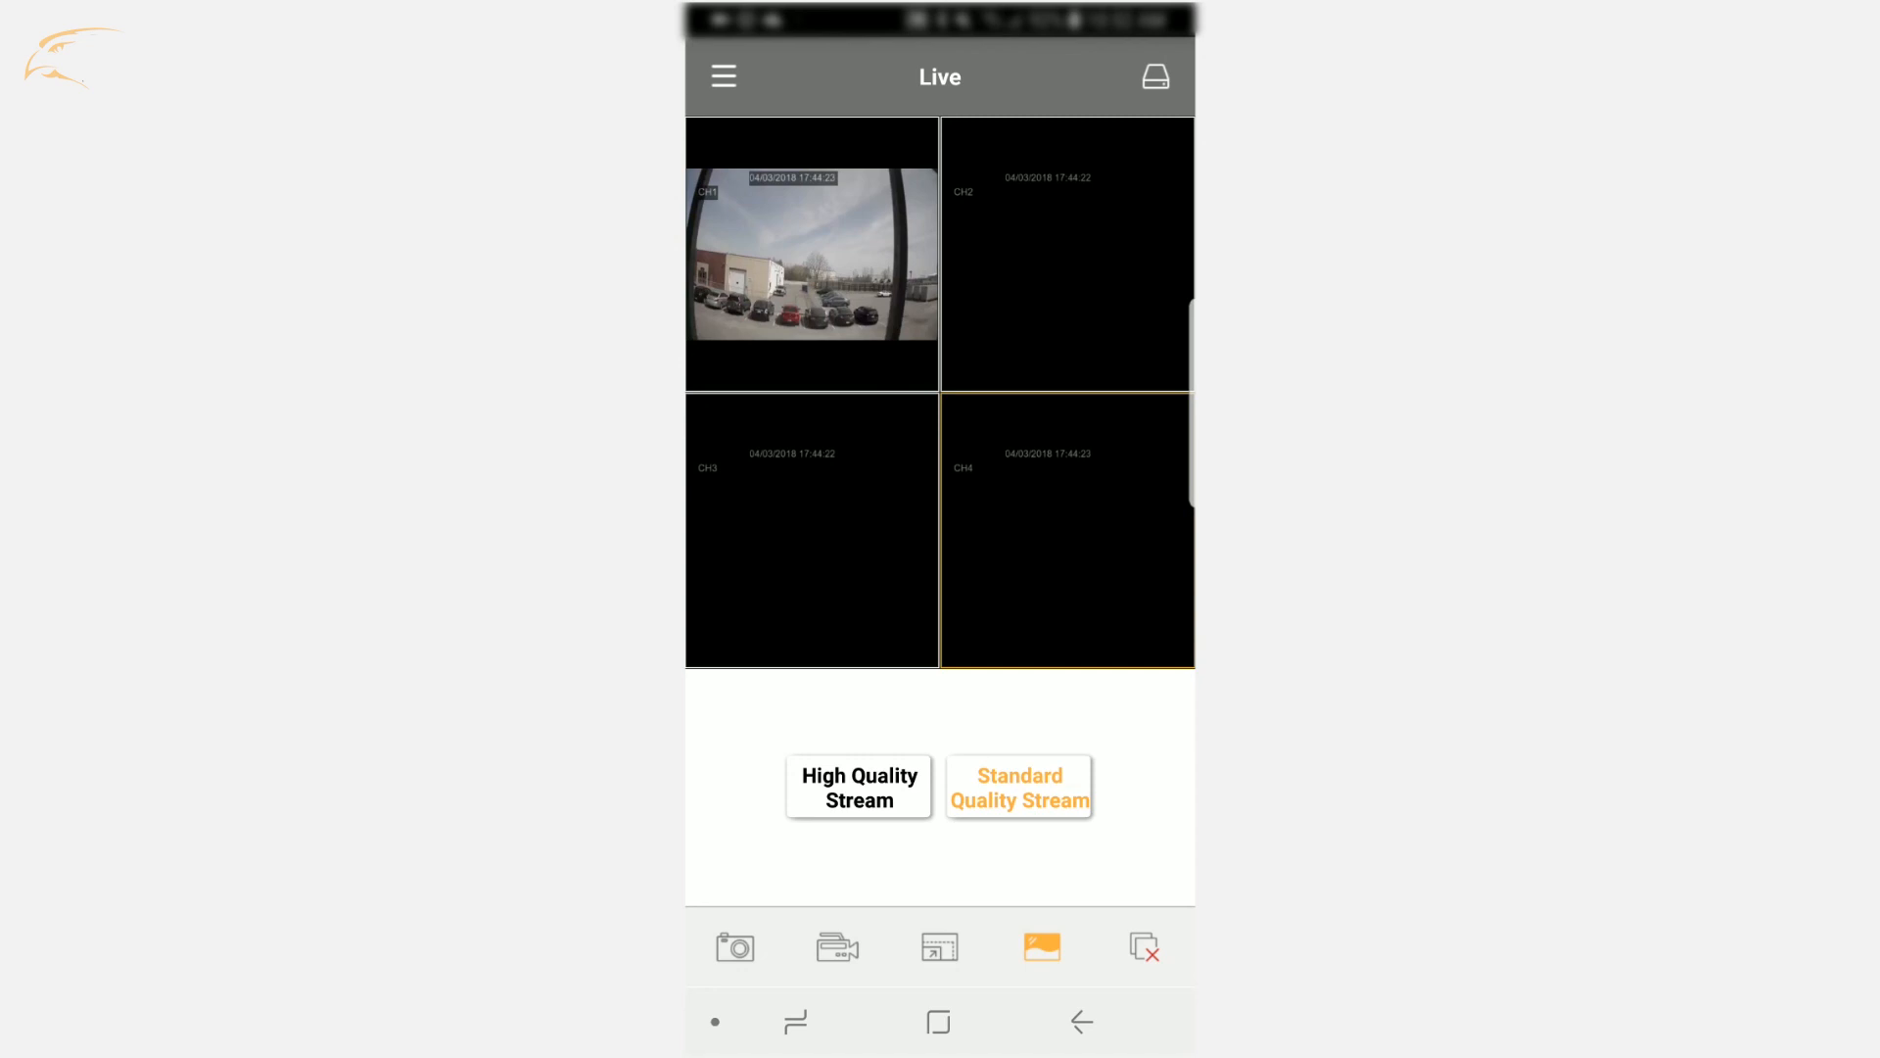
click(723, 76)
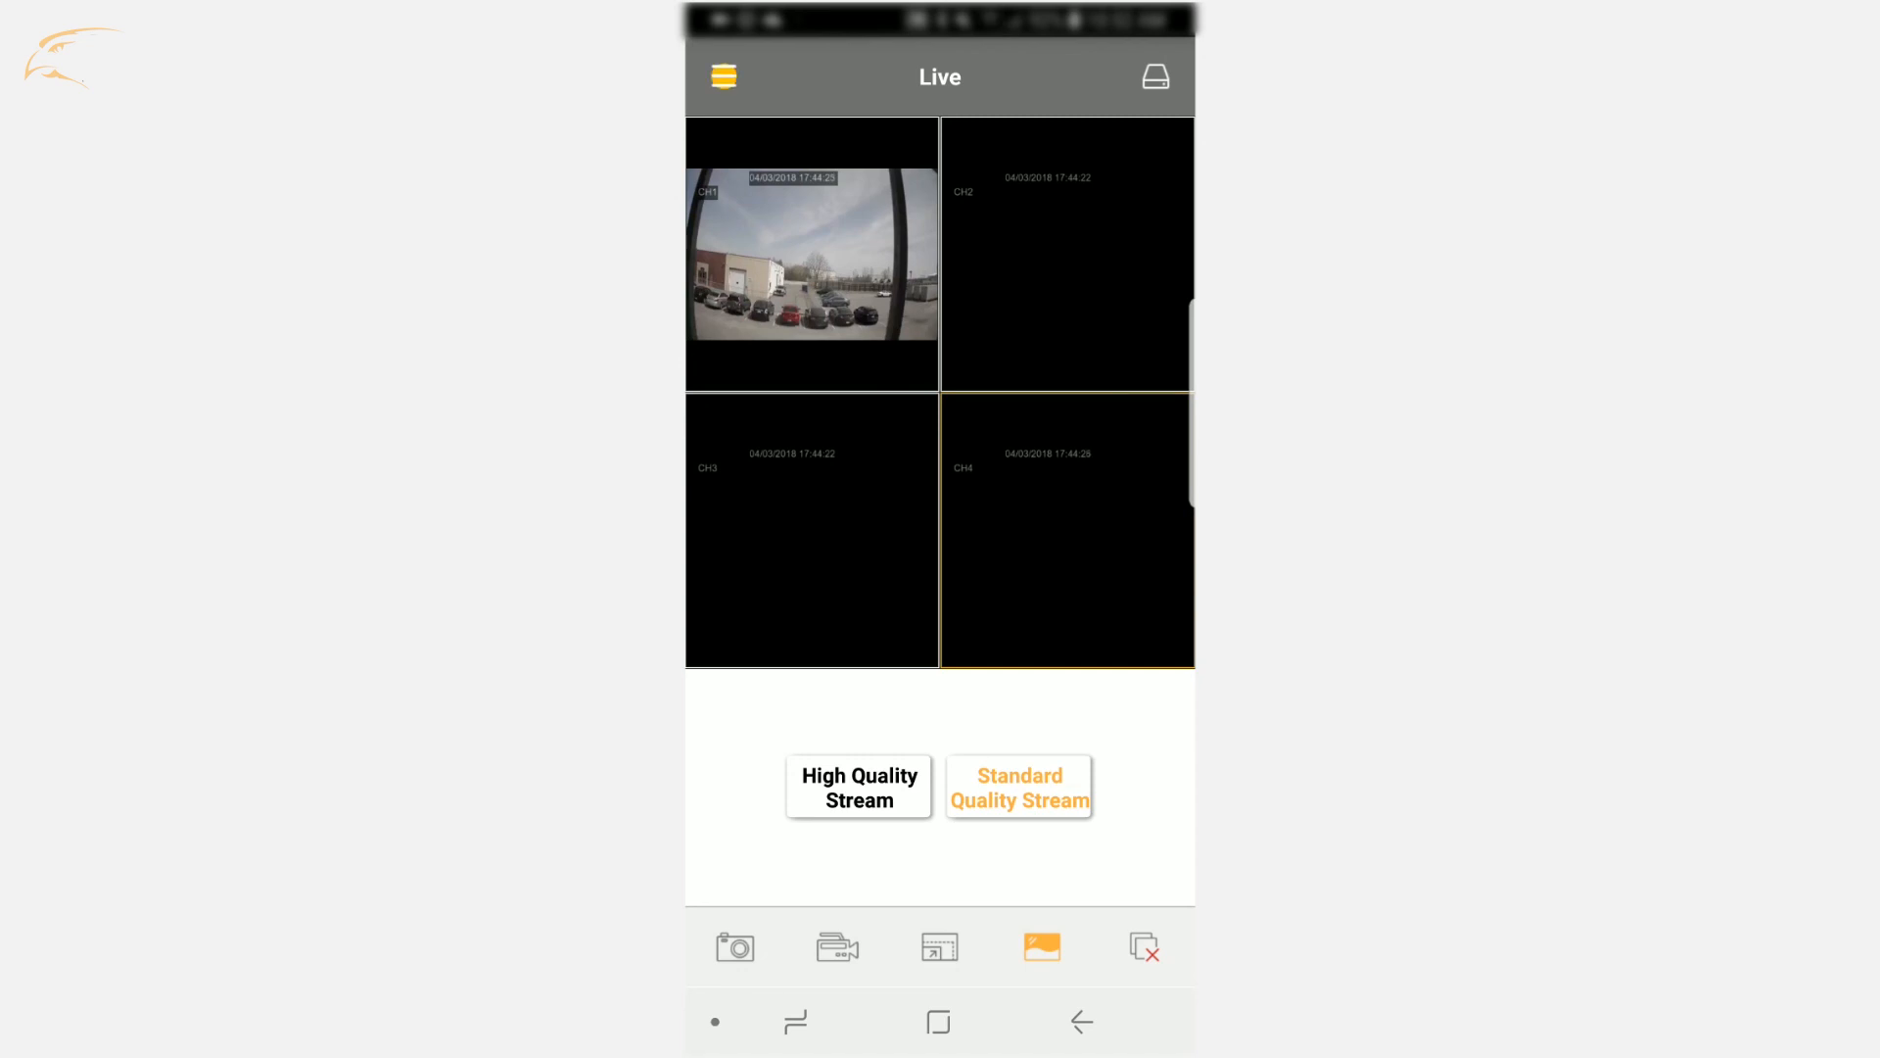
Open Need Help? and scroll to the Live View Icons table and Image Quality explanation
click(721, 76)
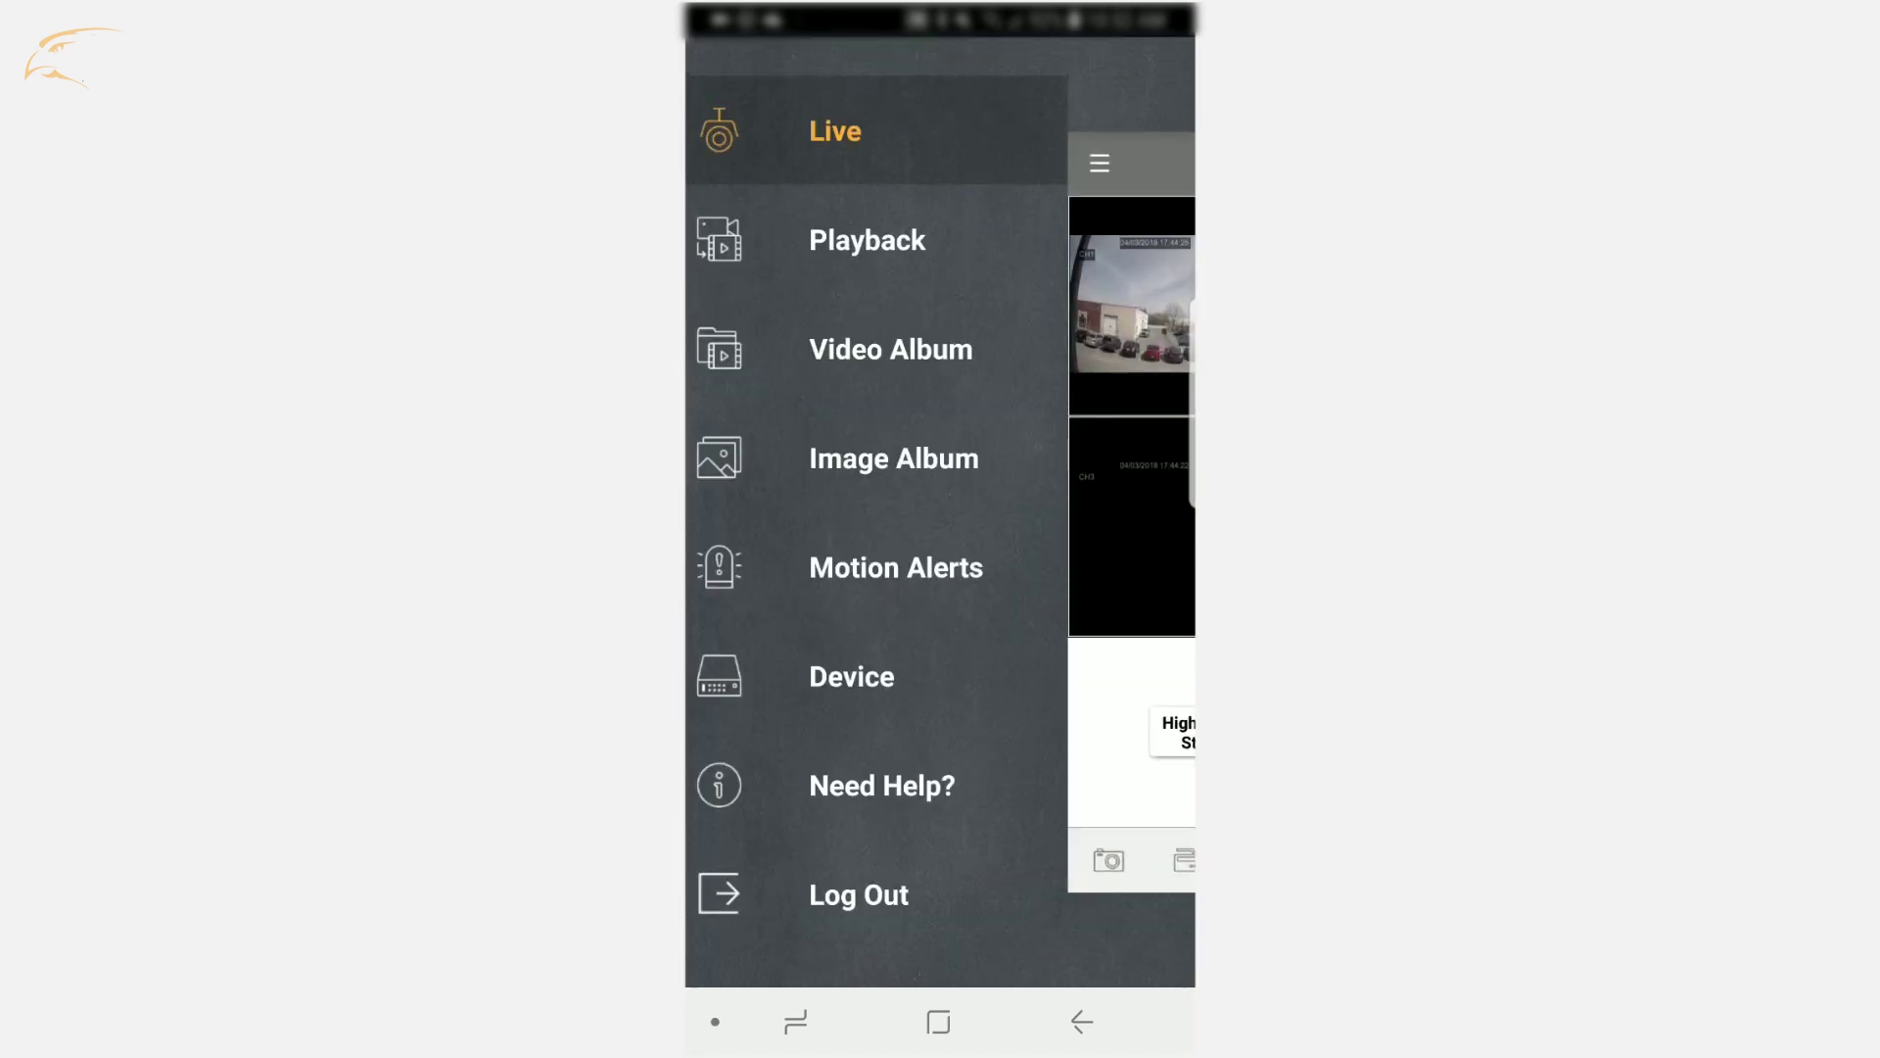
click(881, 785)
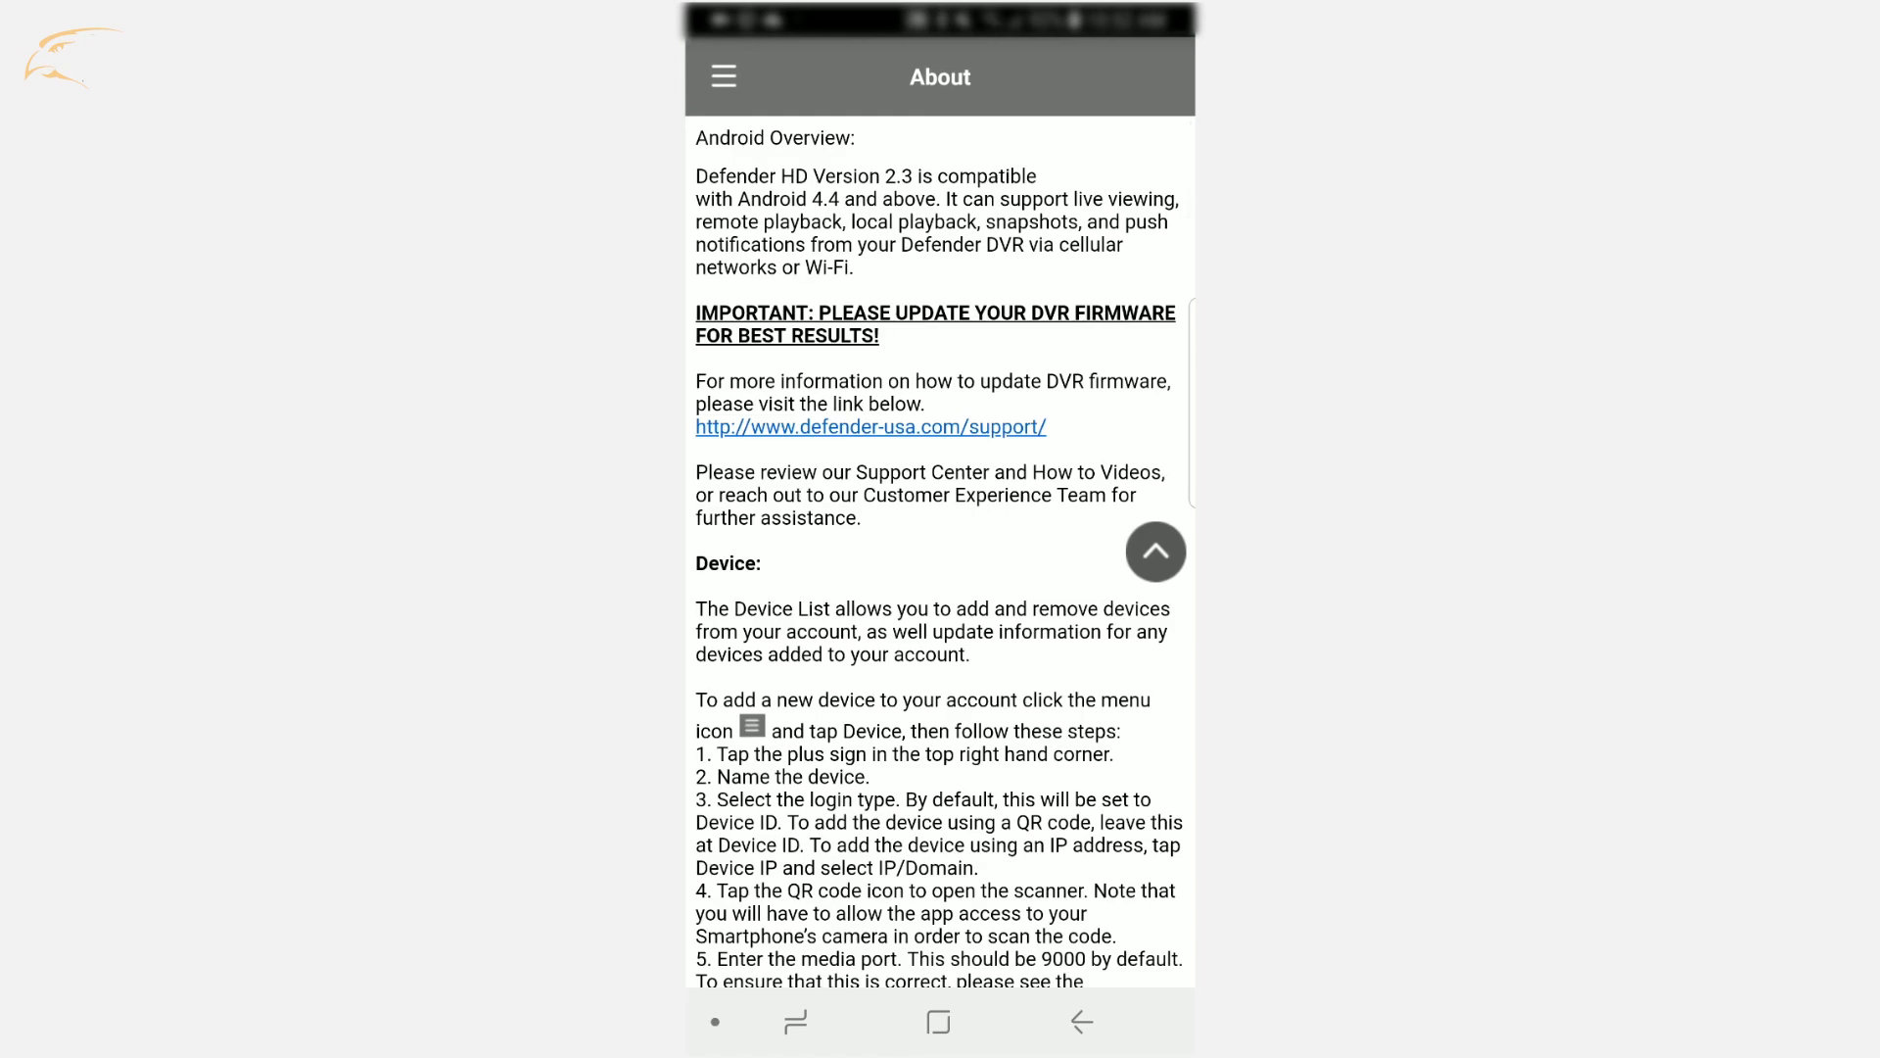
scroll(down, 3)
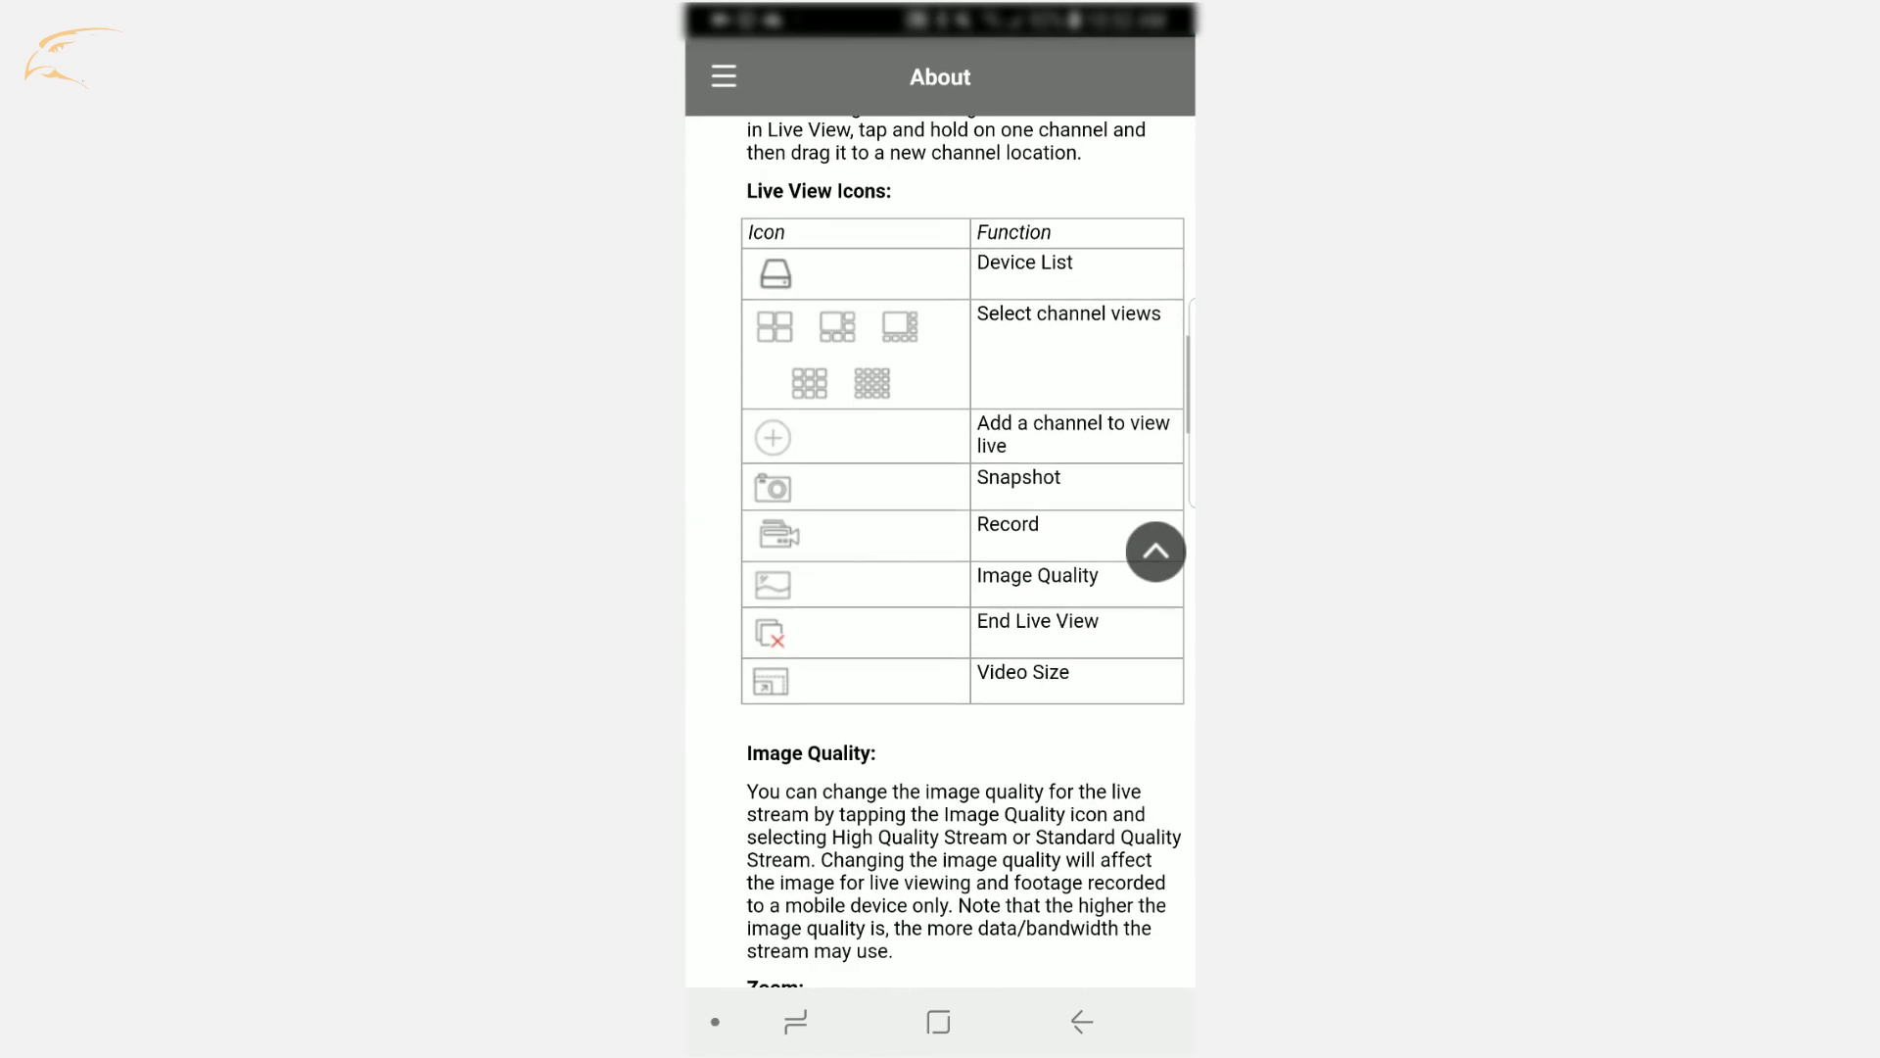